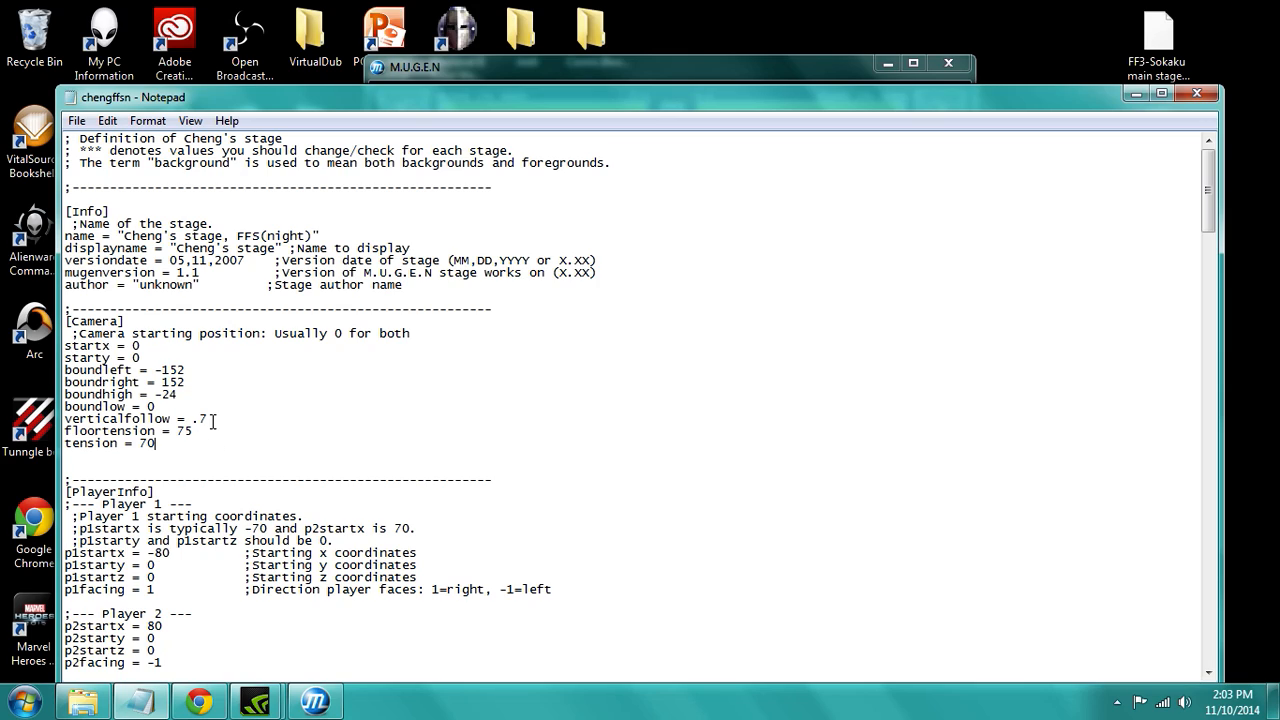
{"action": "mouse_move", "coordinate": [262, 440]}
{"action": "type", "text": ";"}
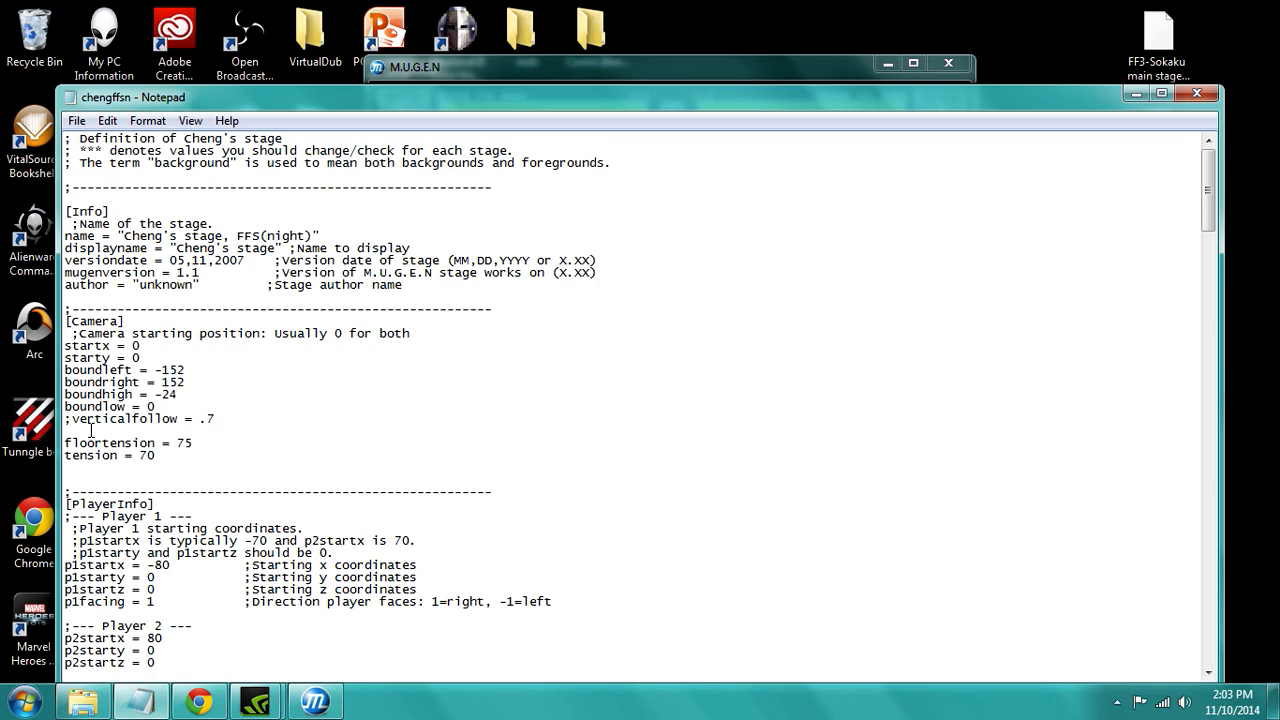
Add 'tensionhigh = 90' and 'tensionlow = -20' lines above floortension in [Camera].
{"action": "type", "text": "tension"}
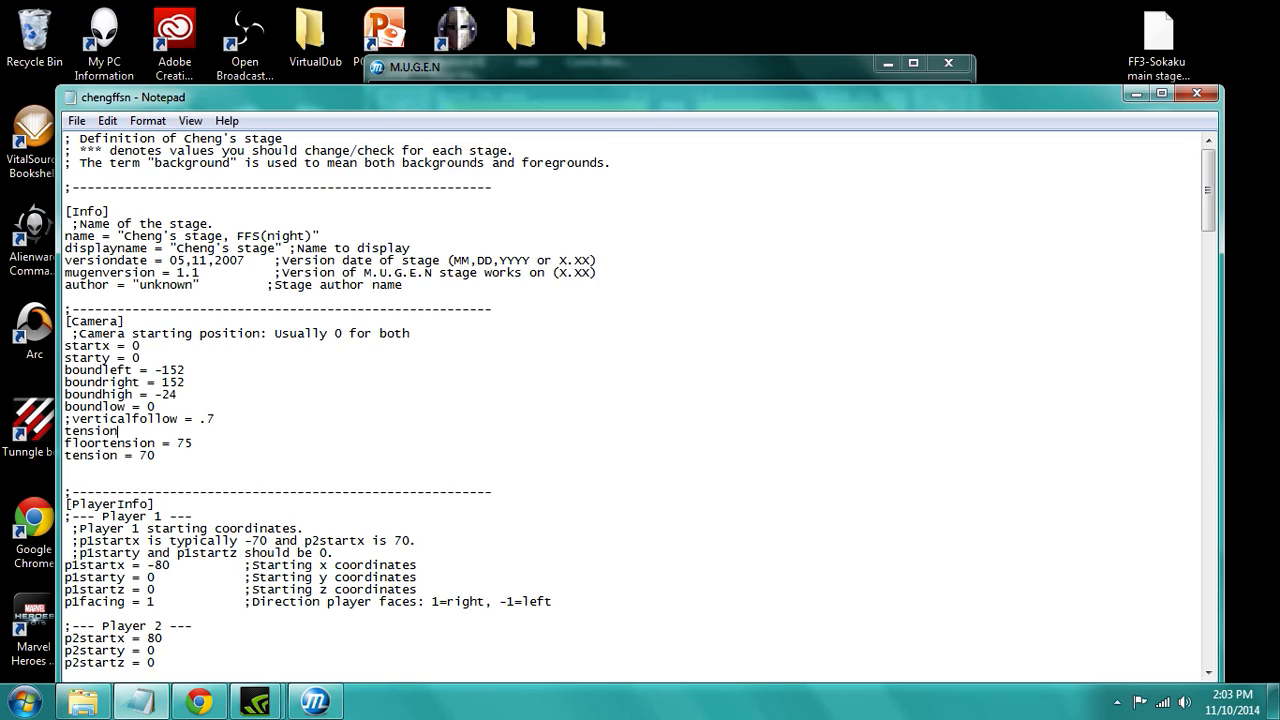
{"action": "type", "text": "high ="}
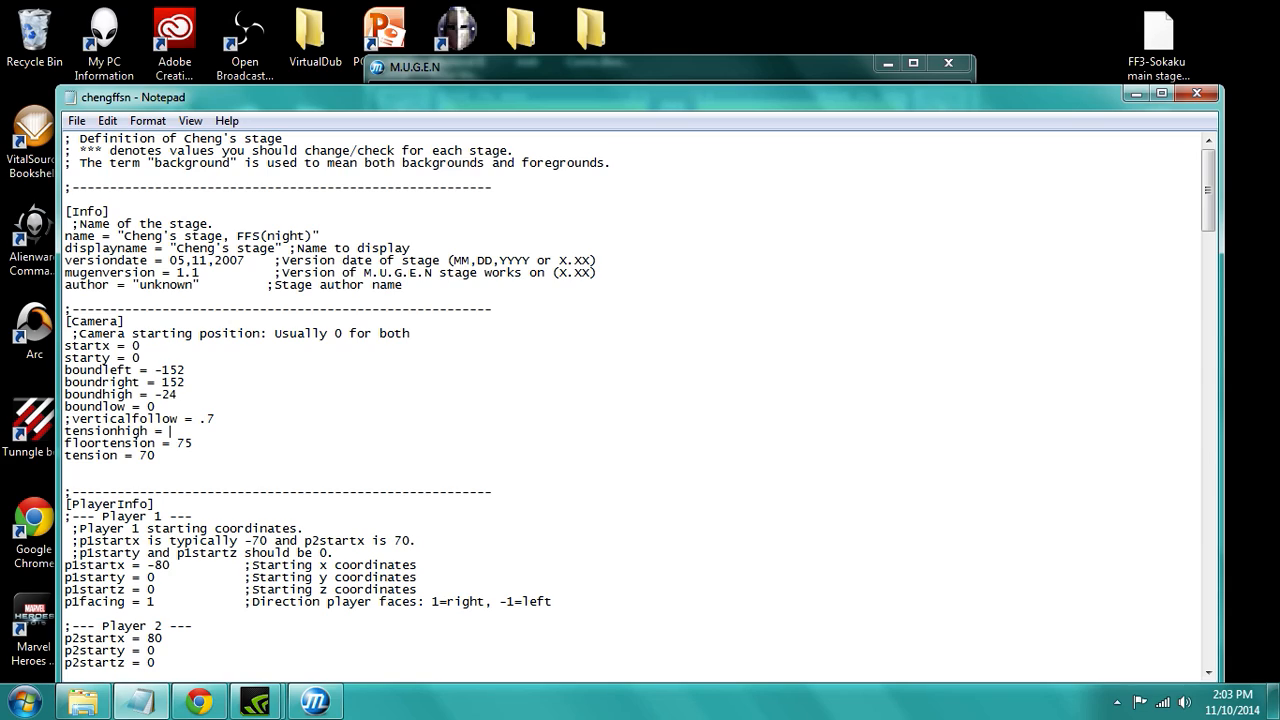
{"action": "type", "text": "90"}
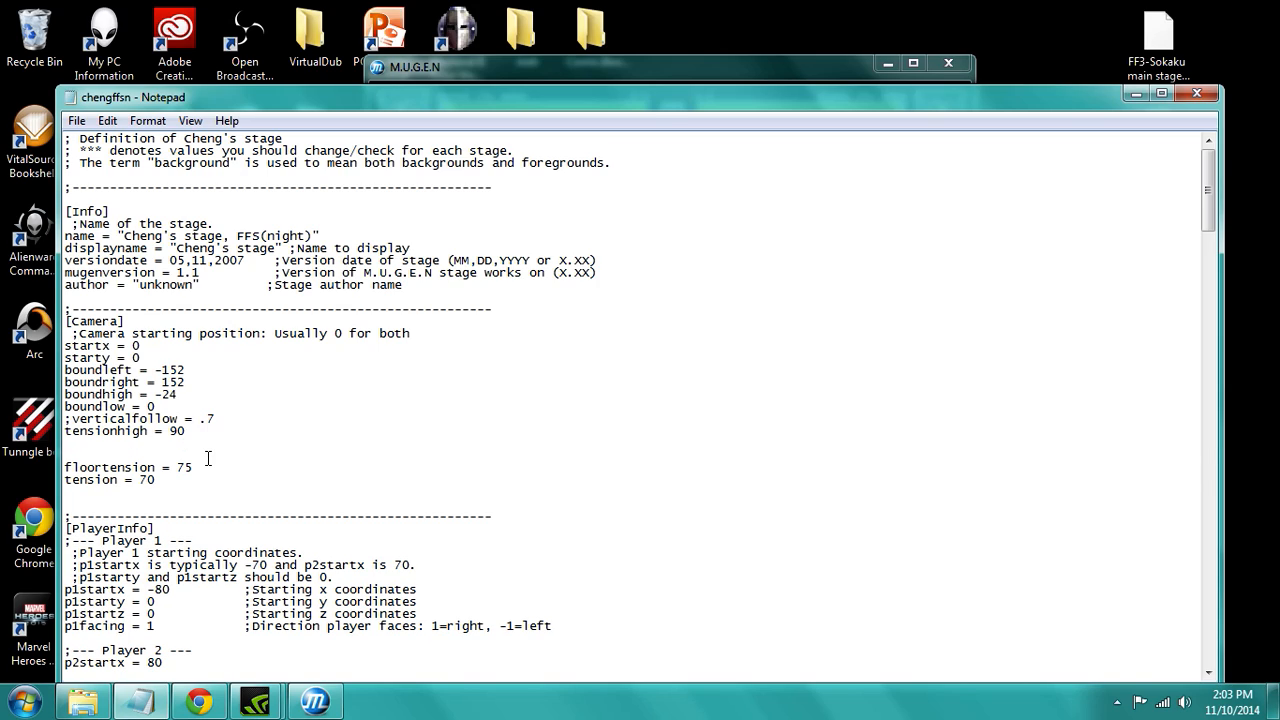
{"action": "type", "text": "l"}
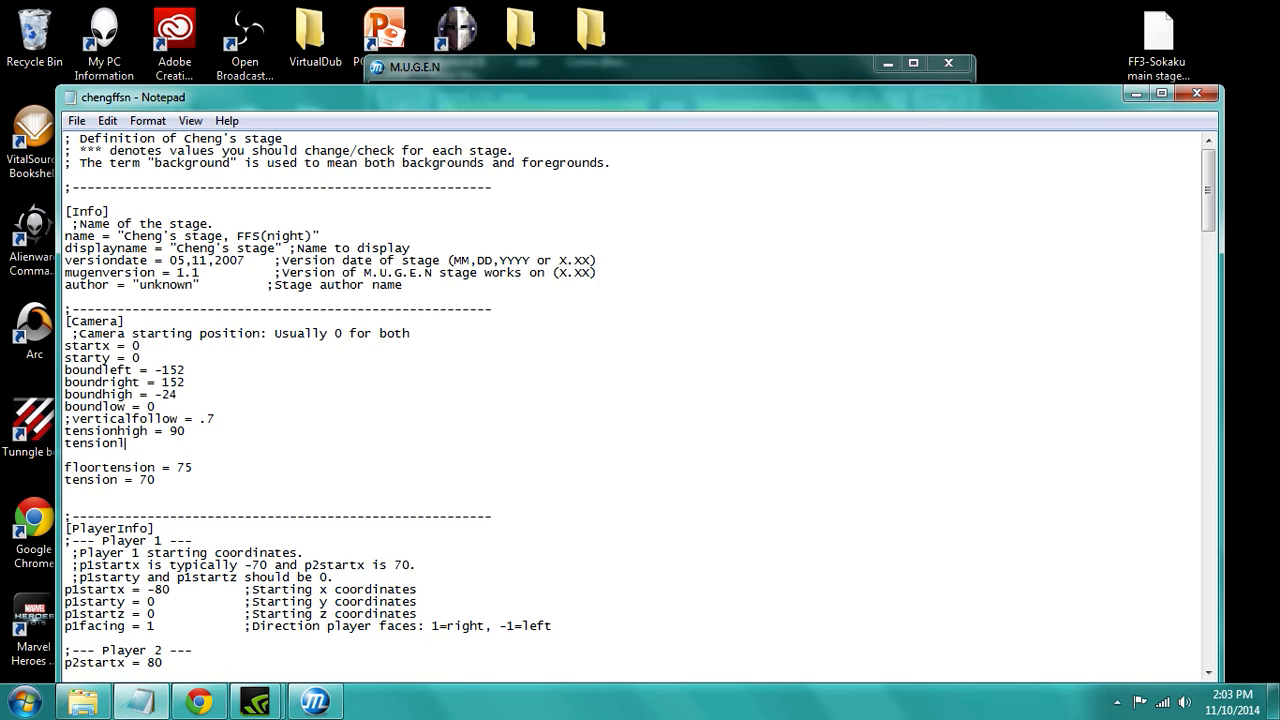
{"action": "type", "text": "ow ="}
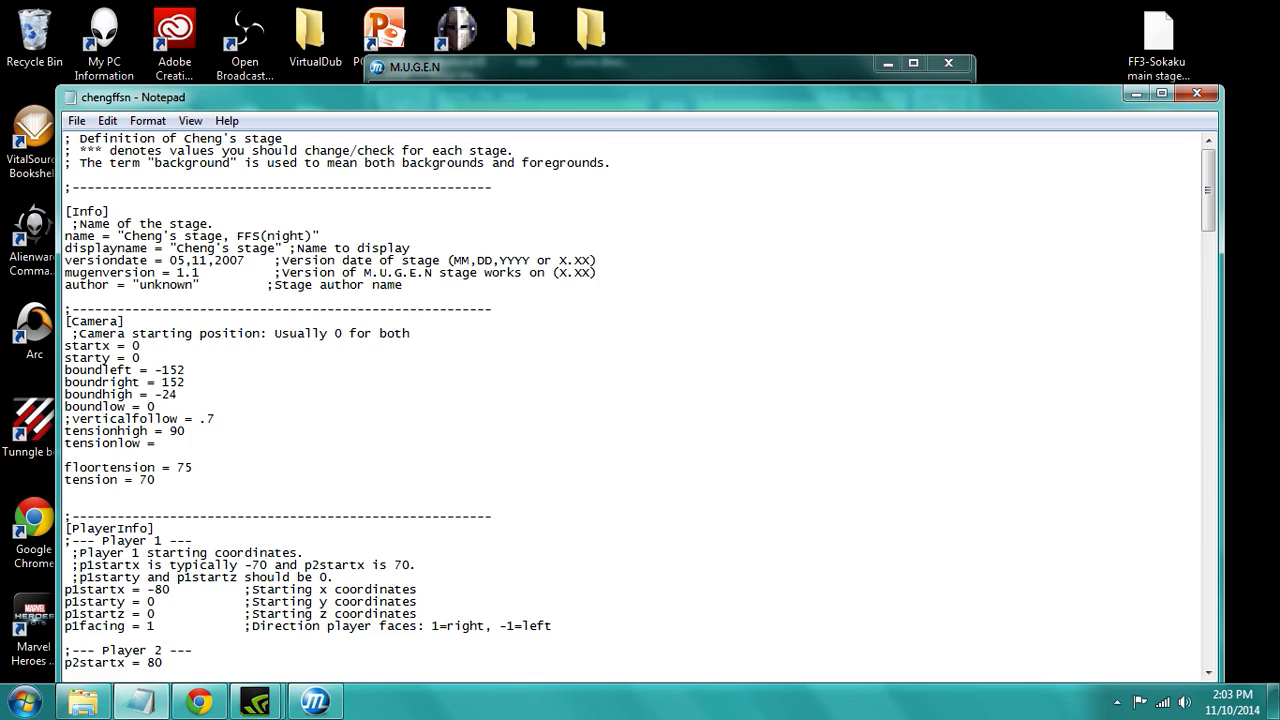
{"action": "type", "text": "-20"}
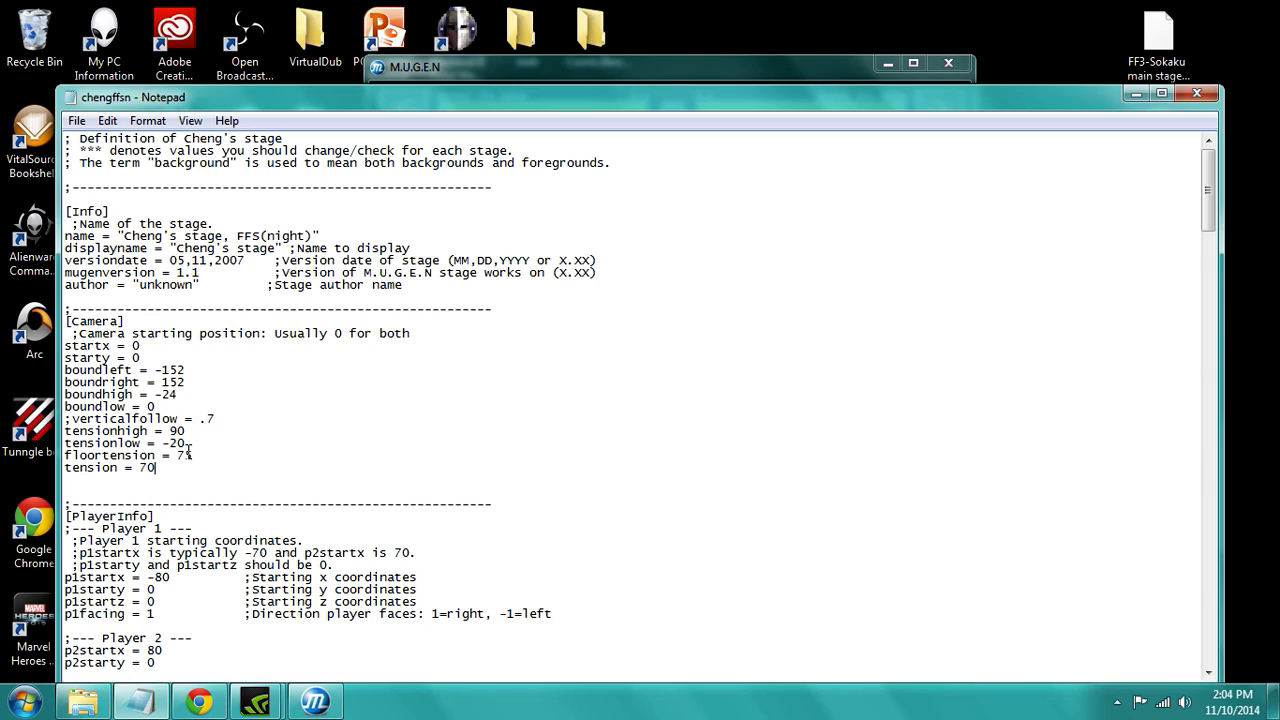
{"action": "type", "text": "5"}
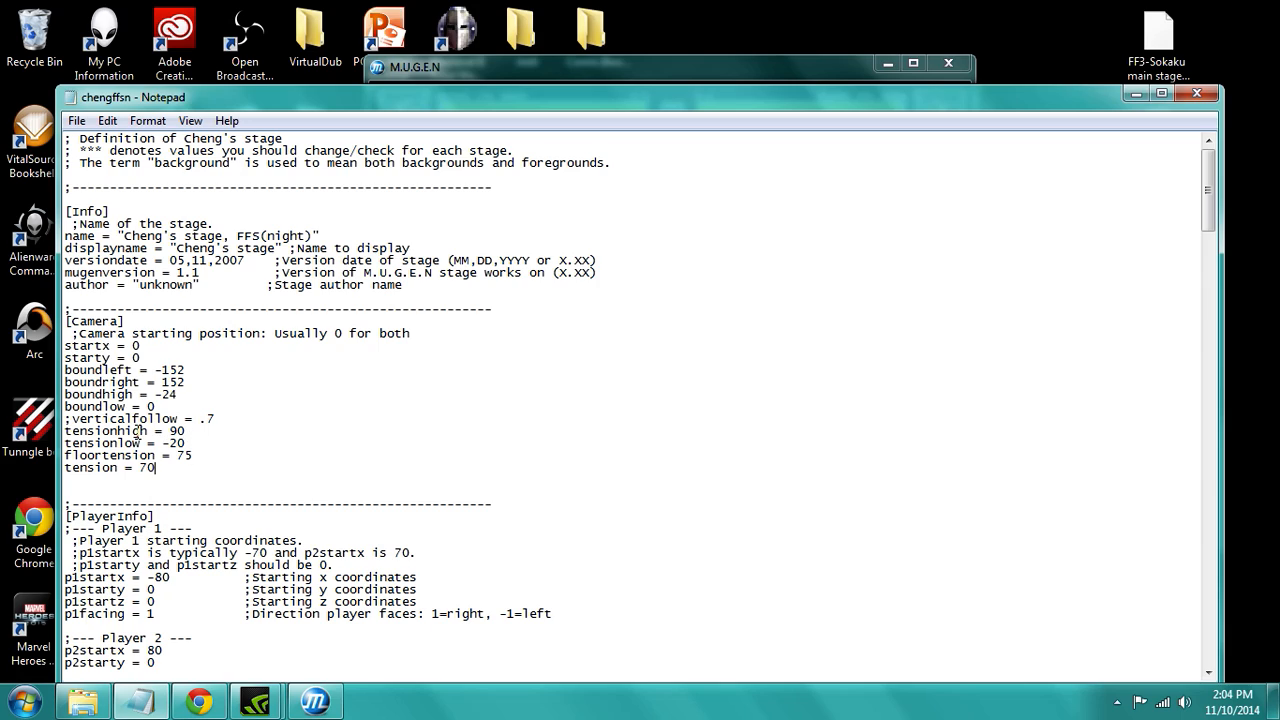
{"action": "double_click", "coordinate": [104, 431]}
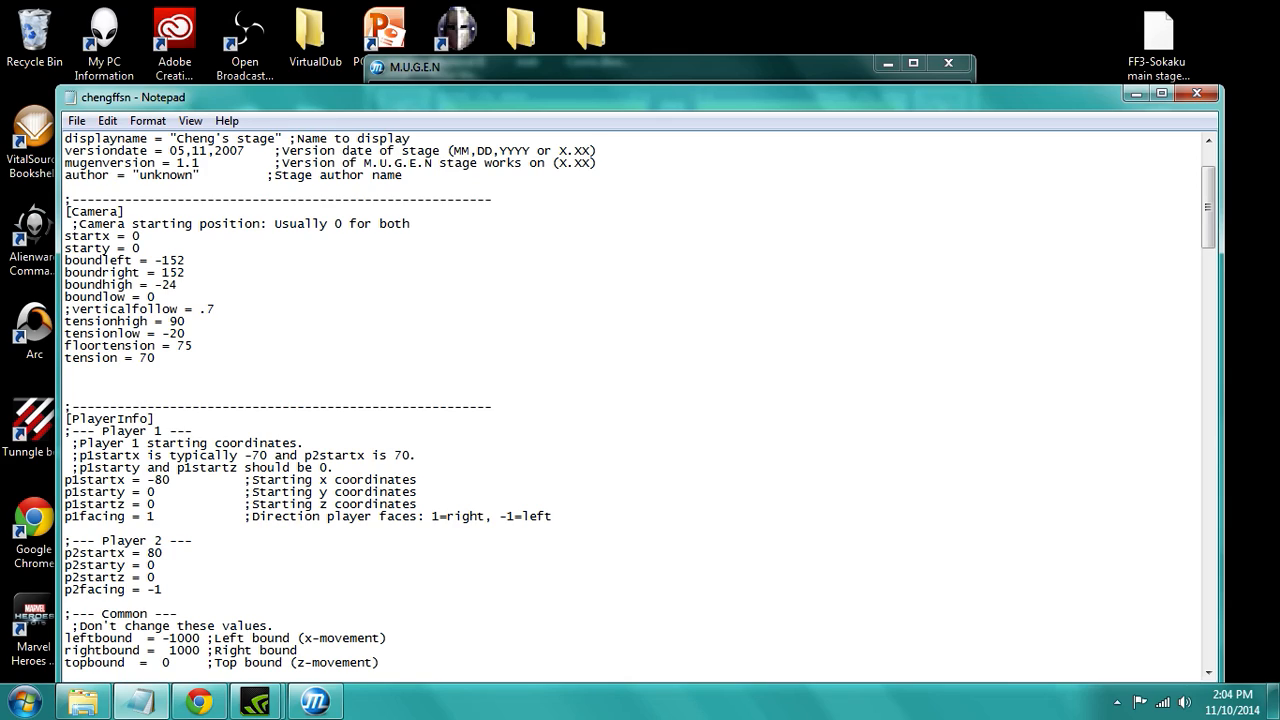
Add 'startzoom = 1' and 'zoomin = 1' lines below tension = 70.
{"action": "type", "text": "startzoom = 1"}
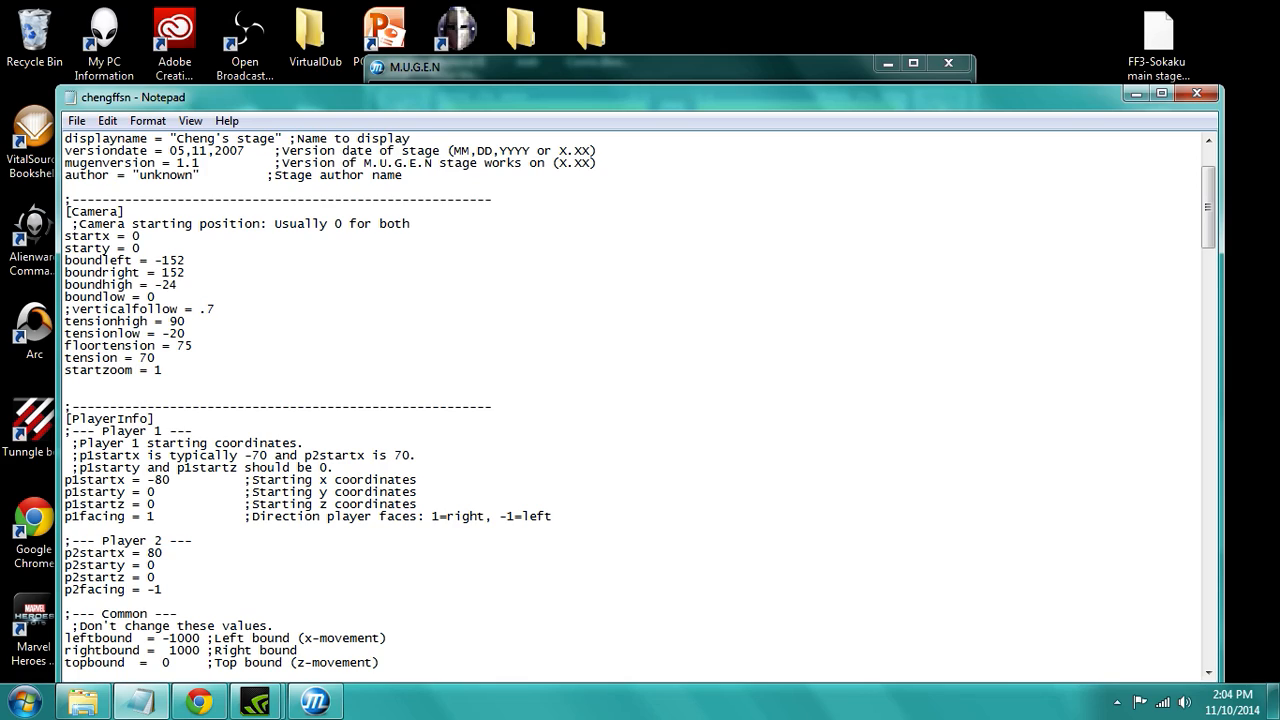
{"action": "double_click", "coordinate": [98, 370]}
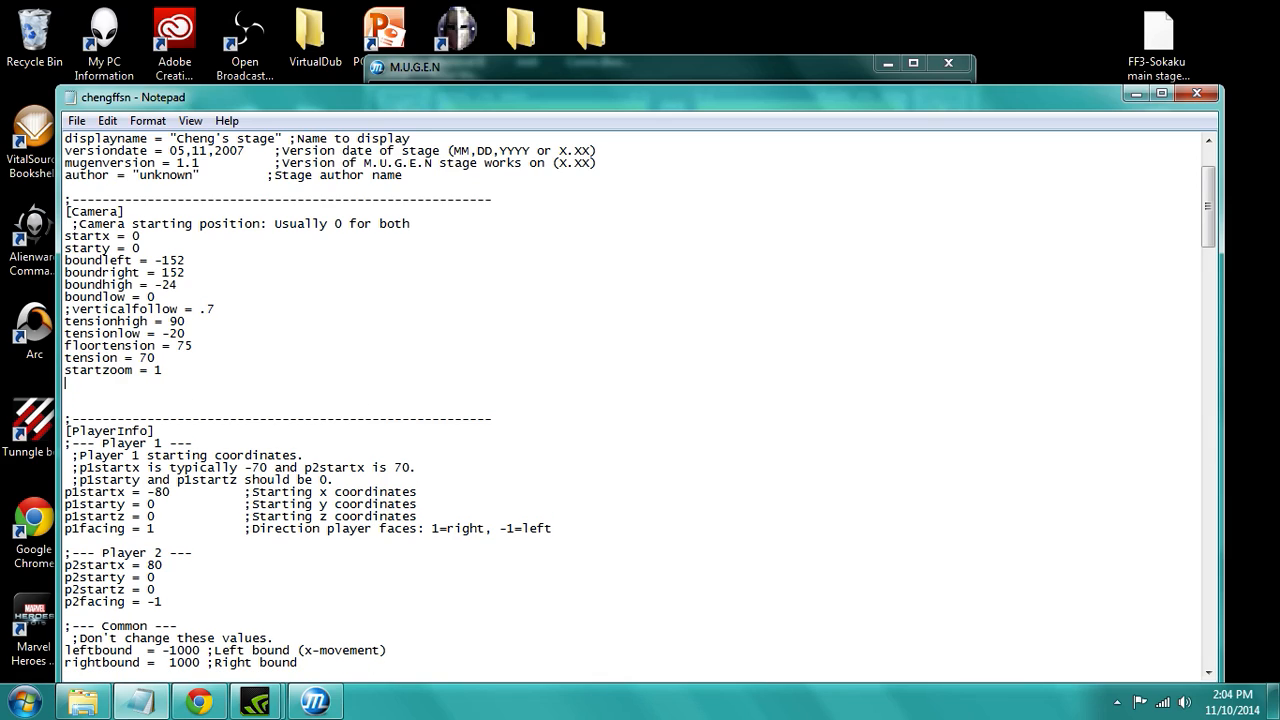
{"action": "type", "text": "zoomin ="}
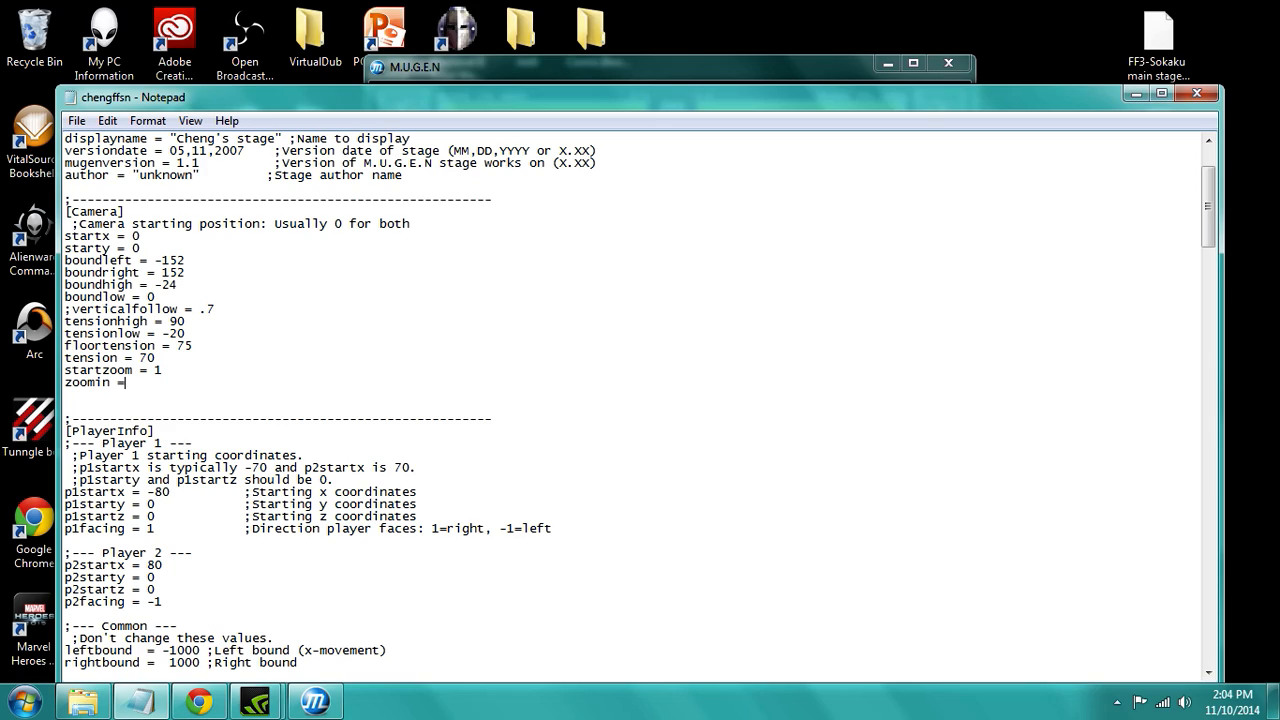
{"action": "type", "text": "1"}
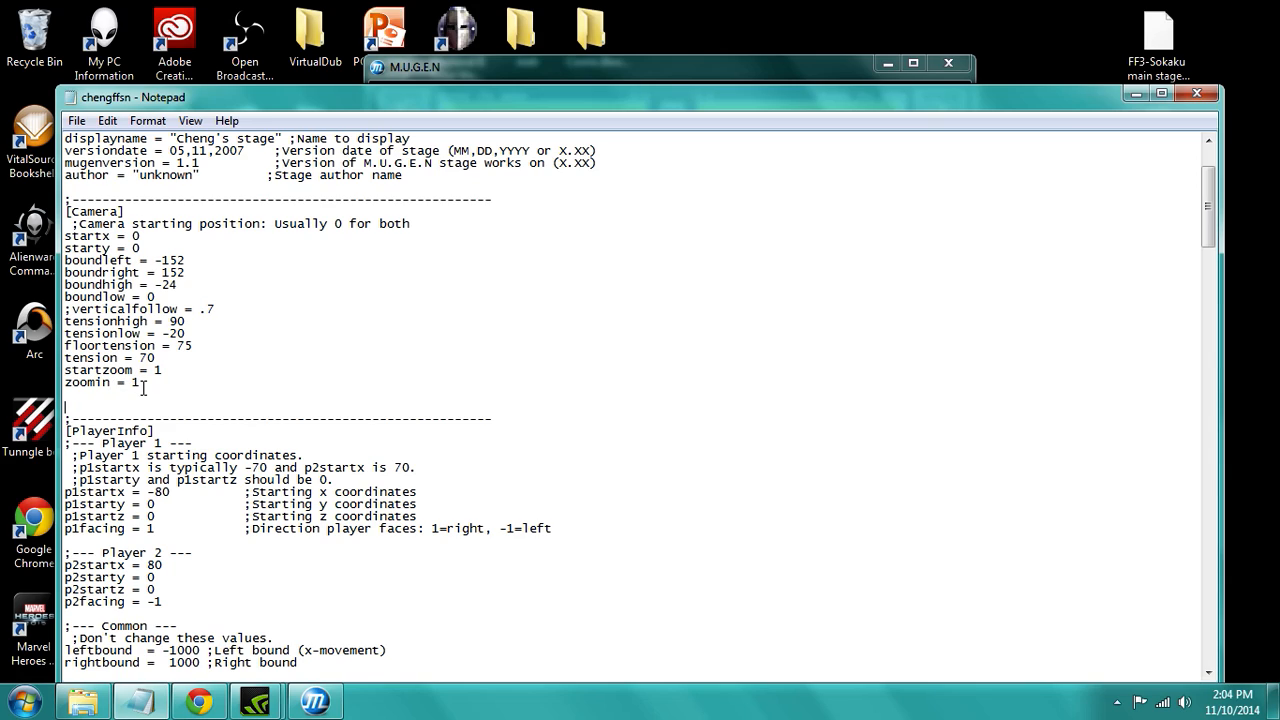
Add a 'zoomout = .75' line and change zoomin's value to 2.
{"action": "left_click", "coordinate": [145, 382]}
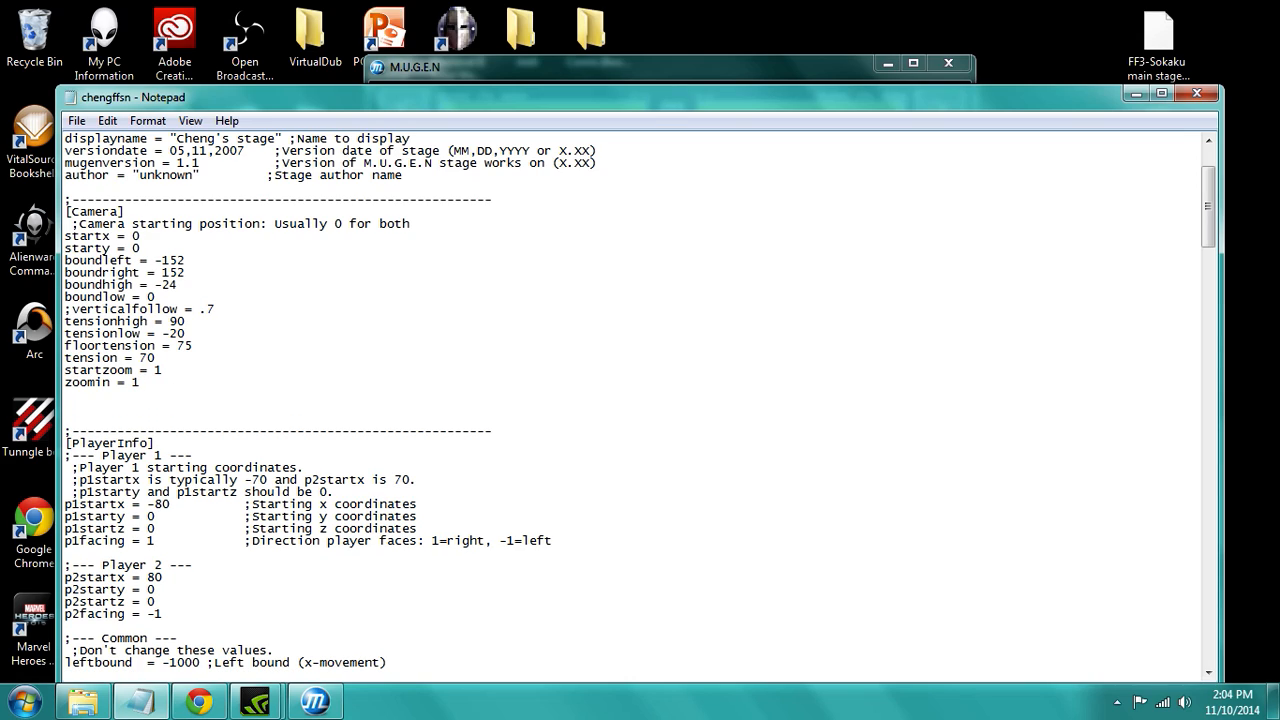
{"action": "type", "text": "zoomout"}
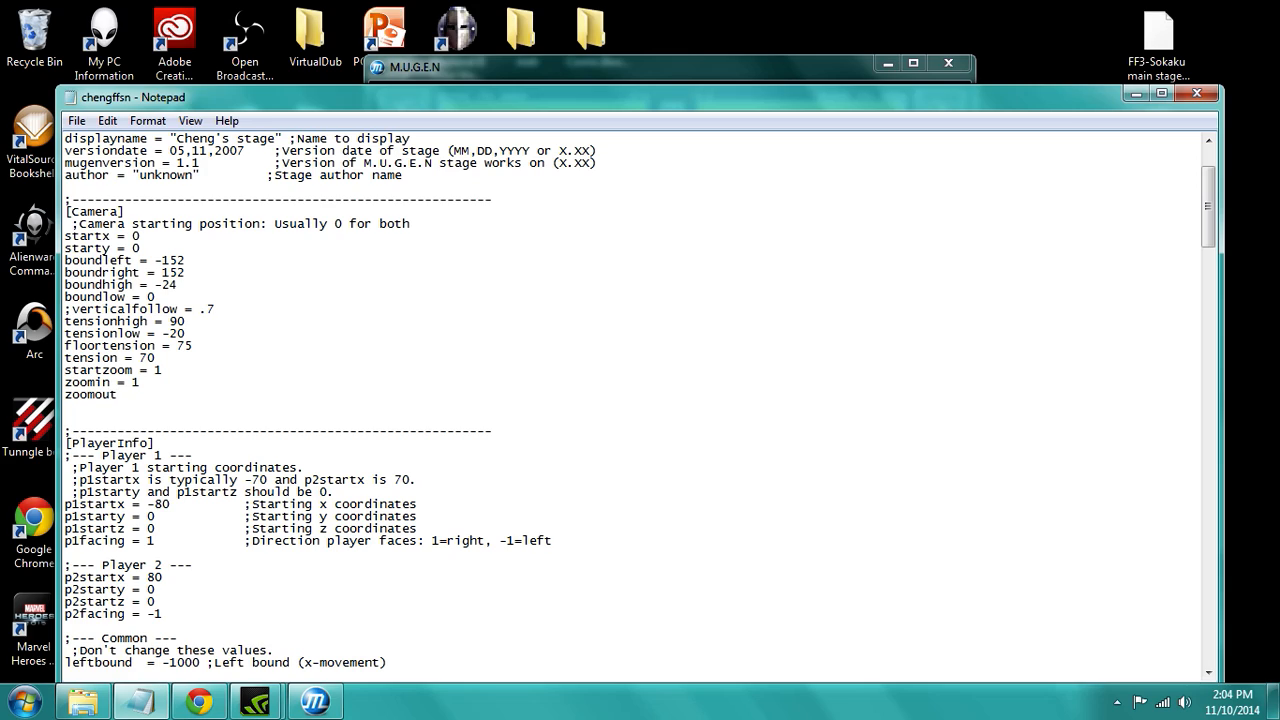
{"action": "type", "text": "="}
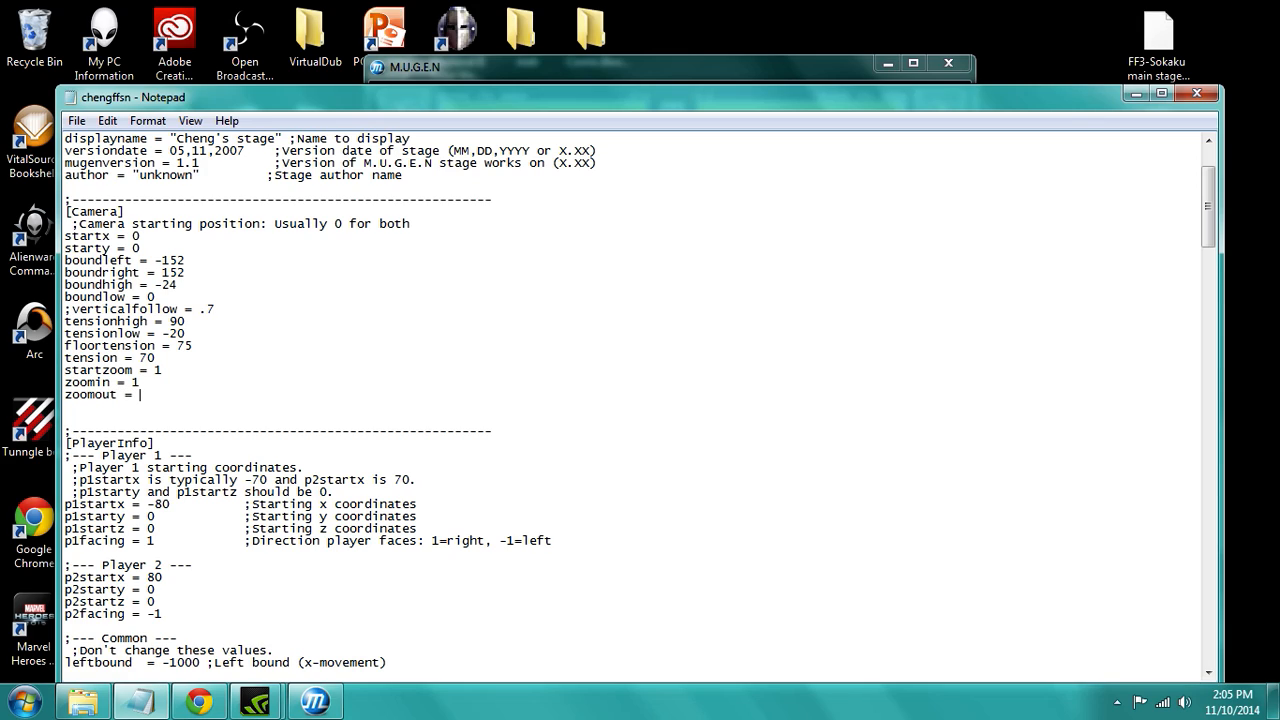
{"action": "type", "text": ".75"}
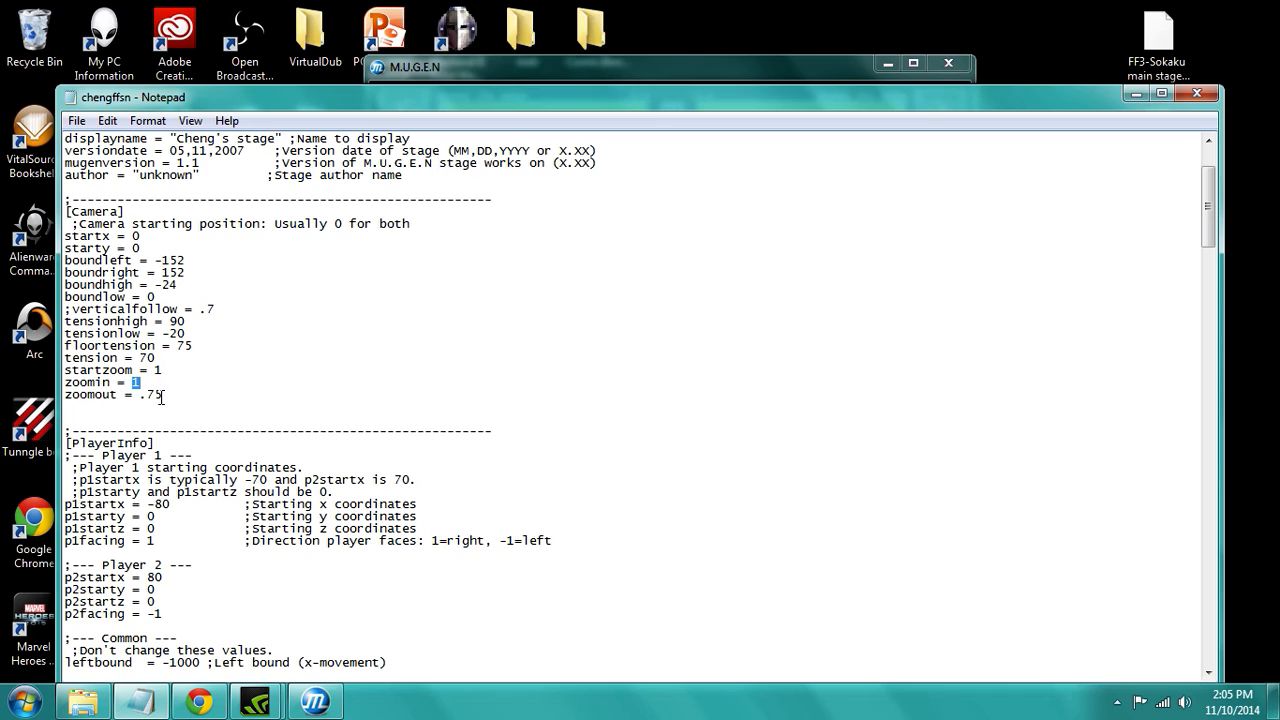
{"action": "type", "text": "2"}
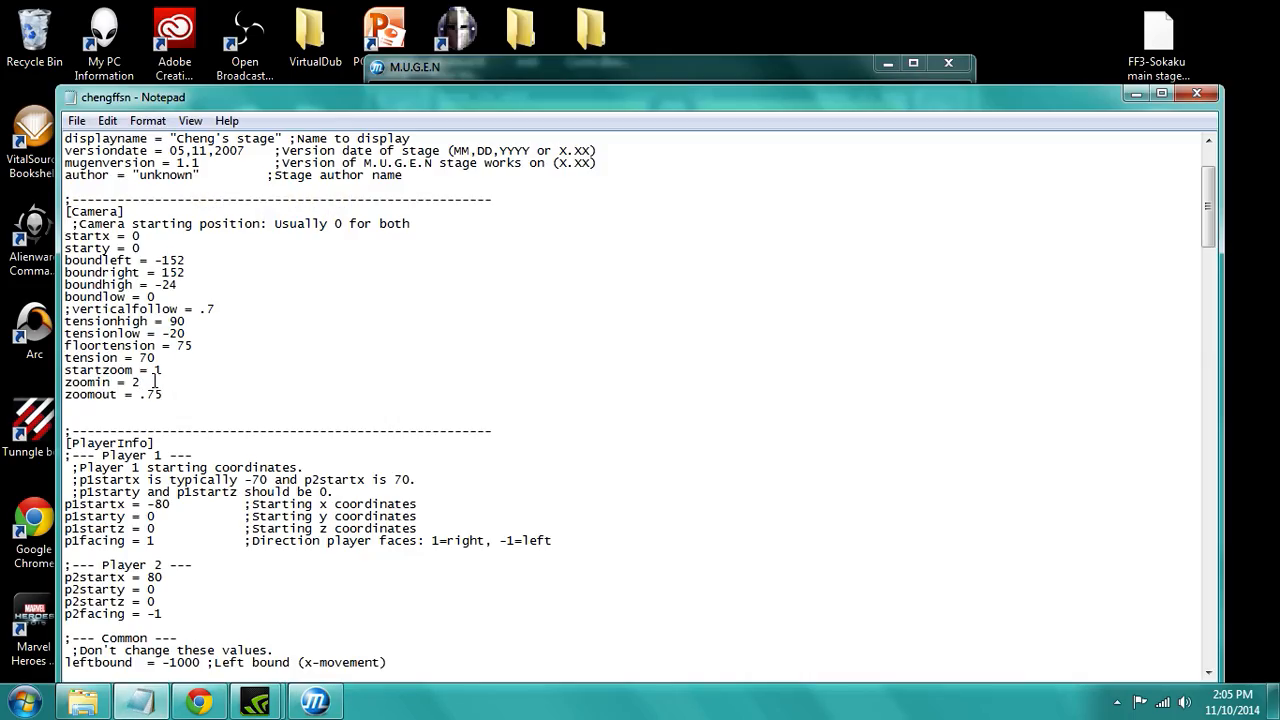
Replace zoomin's value of 2 with 1.
{"action": "type", "text": "1"}
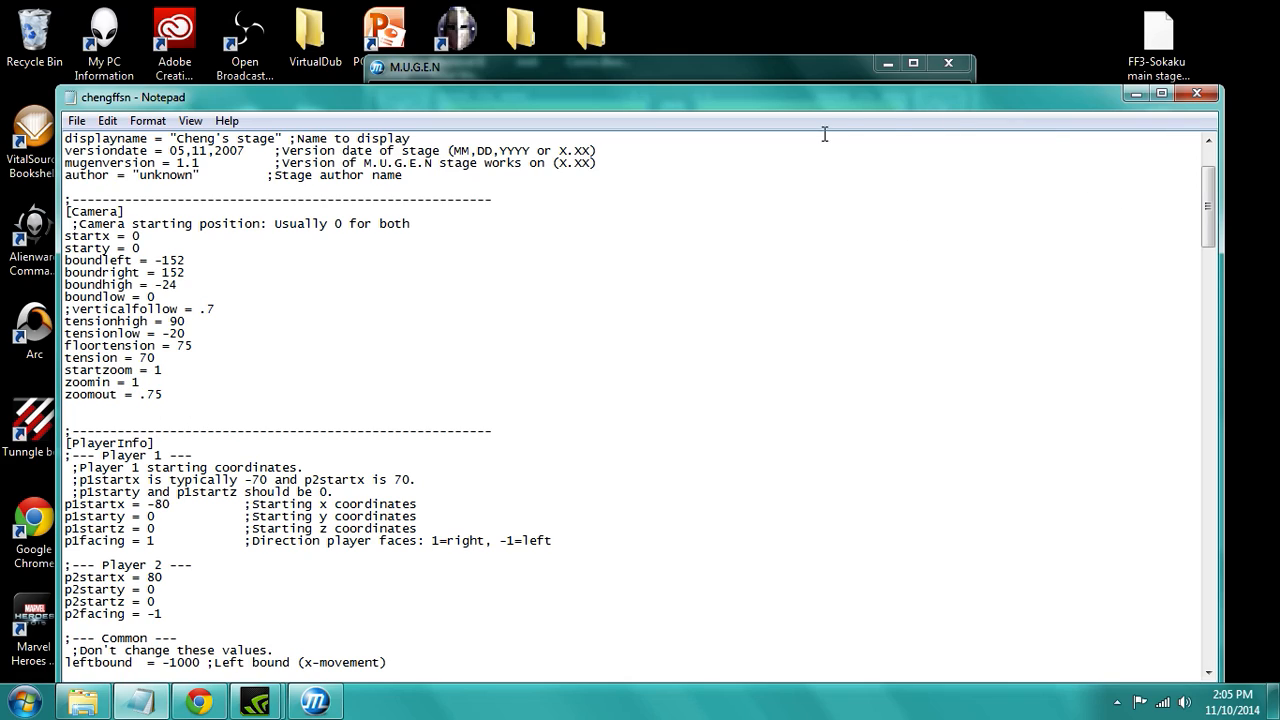
{"action": "left_click", "coordinate": [76, 120]}
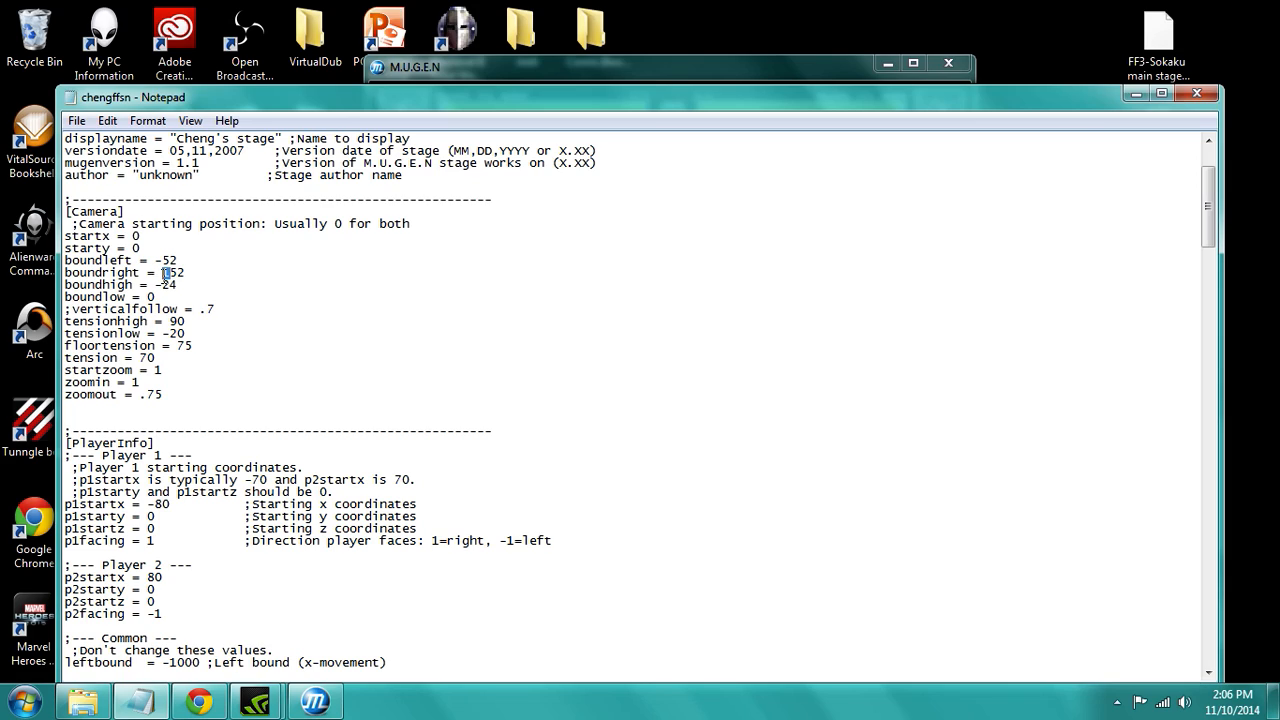
Set boundleft to -92, boundright to 92 and zoomout to .8.
{"action": "left_click", "coordinate": [76, 120]}
{"action": "type", "text": "8"}
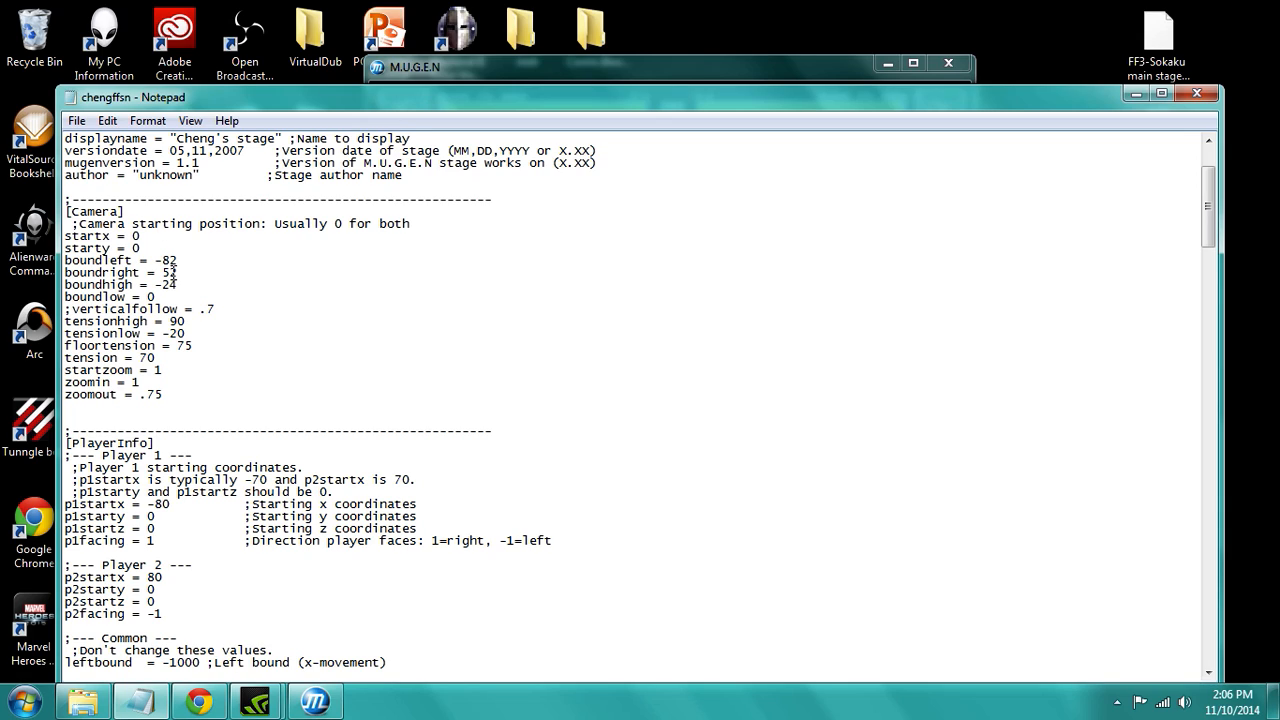
{"action": "left_click", "coordinate": [76, 120]}
{"action": "type", "text": "8"}
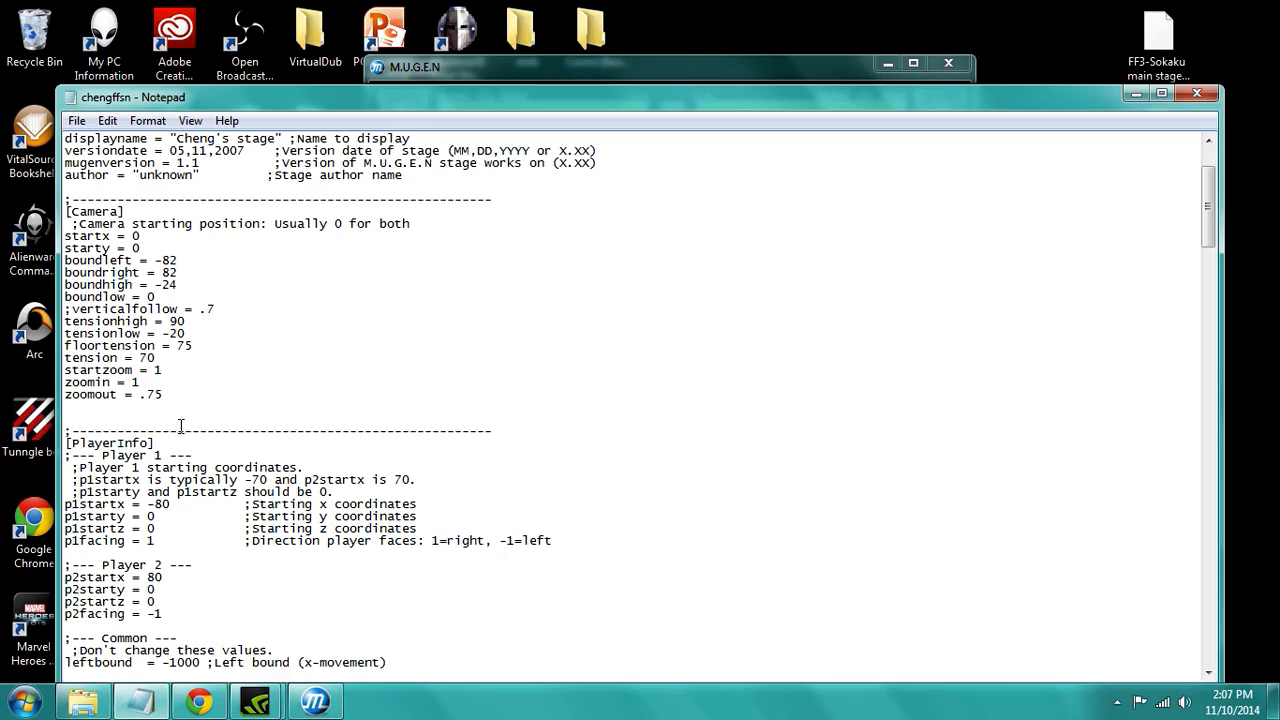
{"action": "double_click", "coordinate": [154, 394]}
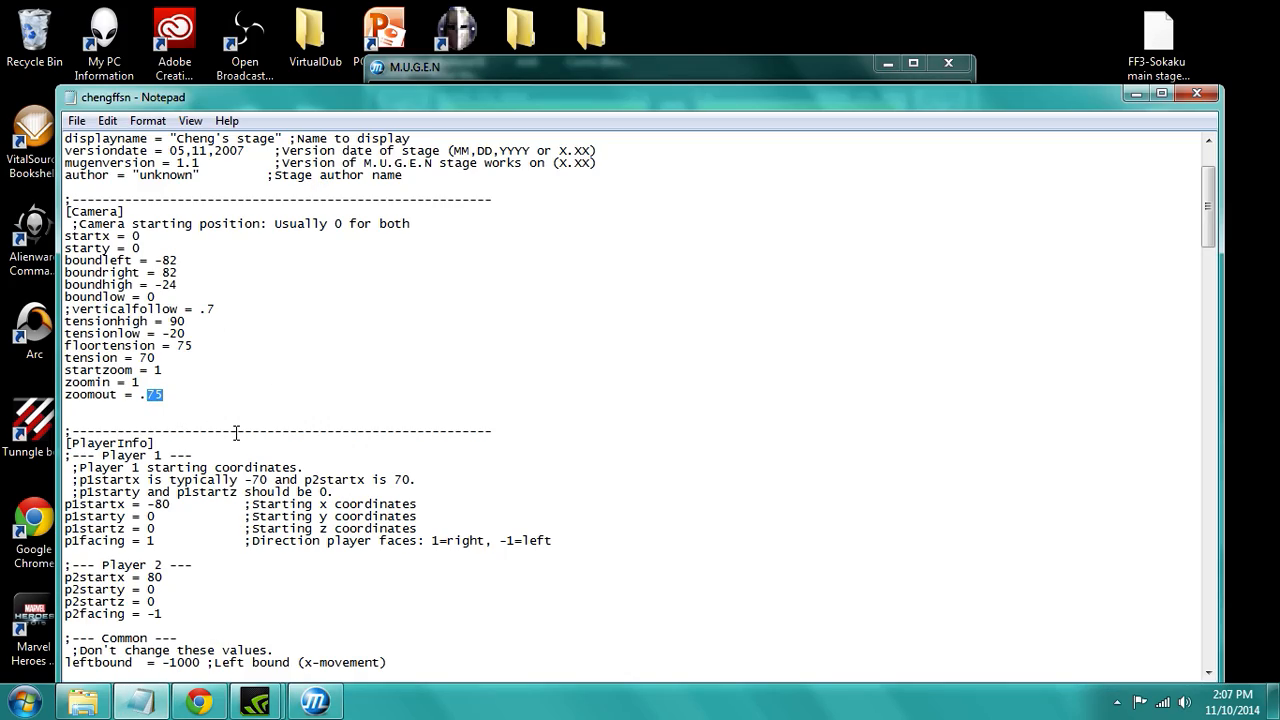
{"action": "type", "text": "8"}
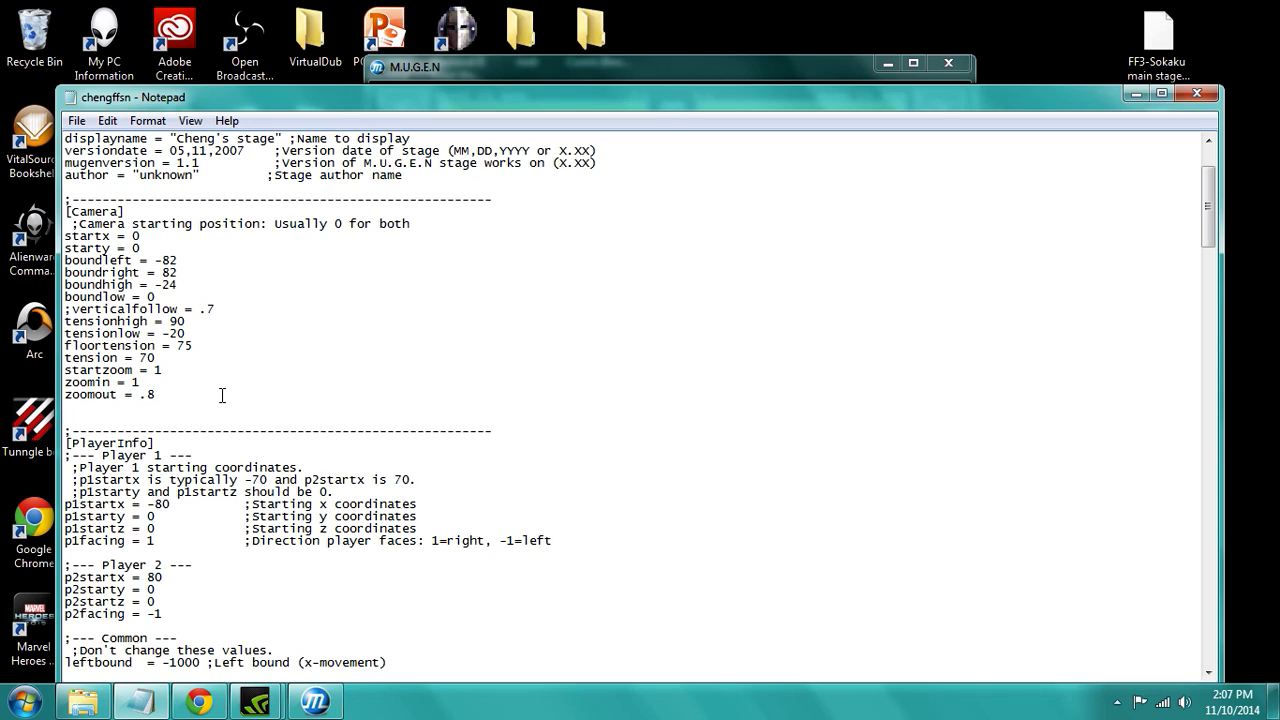
{"action": "scroll", "scroll_direction": "down", "scroll_amount": 3}
{"action": "type", "text": "9"}
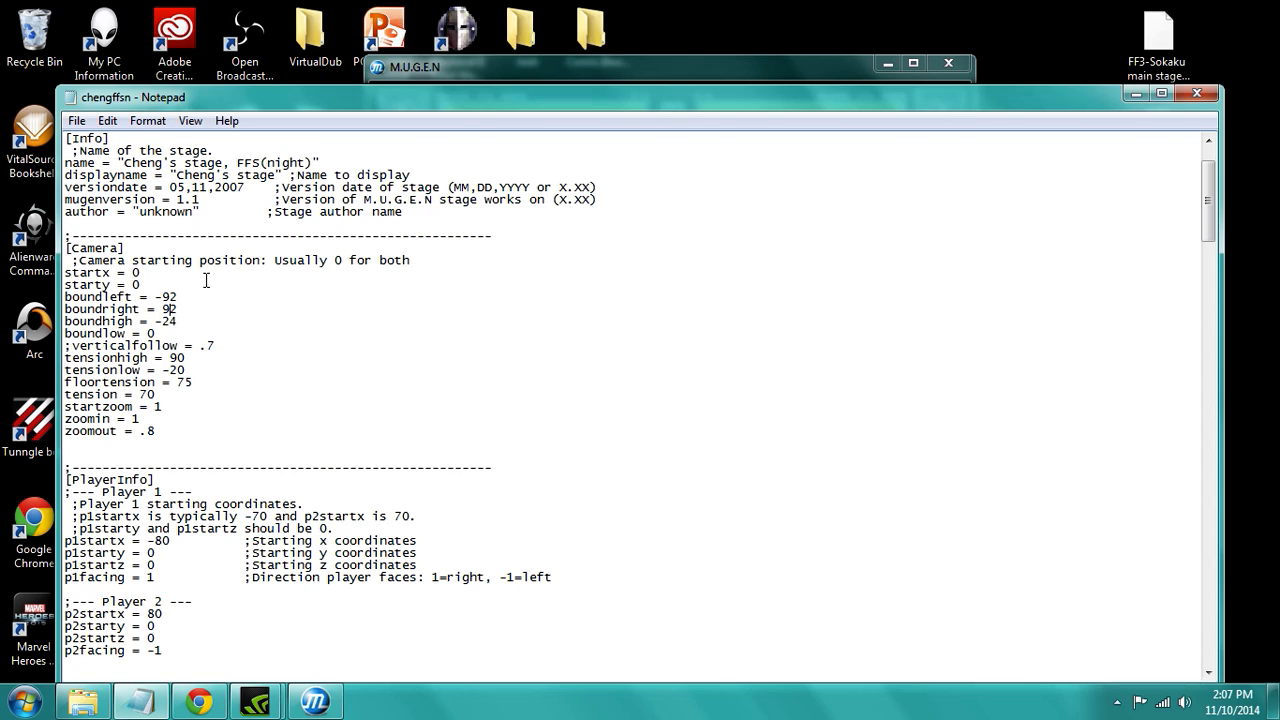
{"action": "mouse_move", "coordinate": [498, 266]}
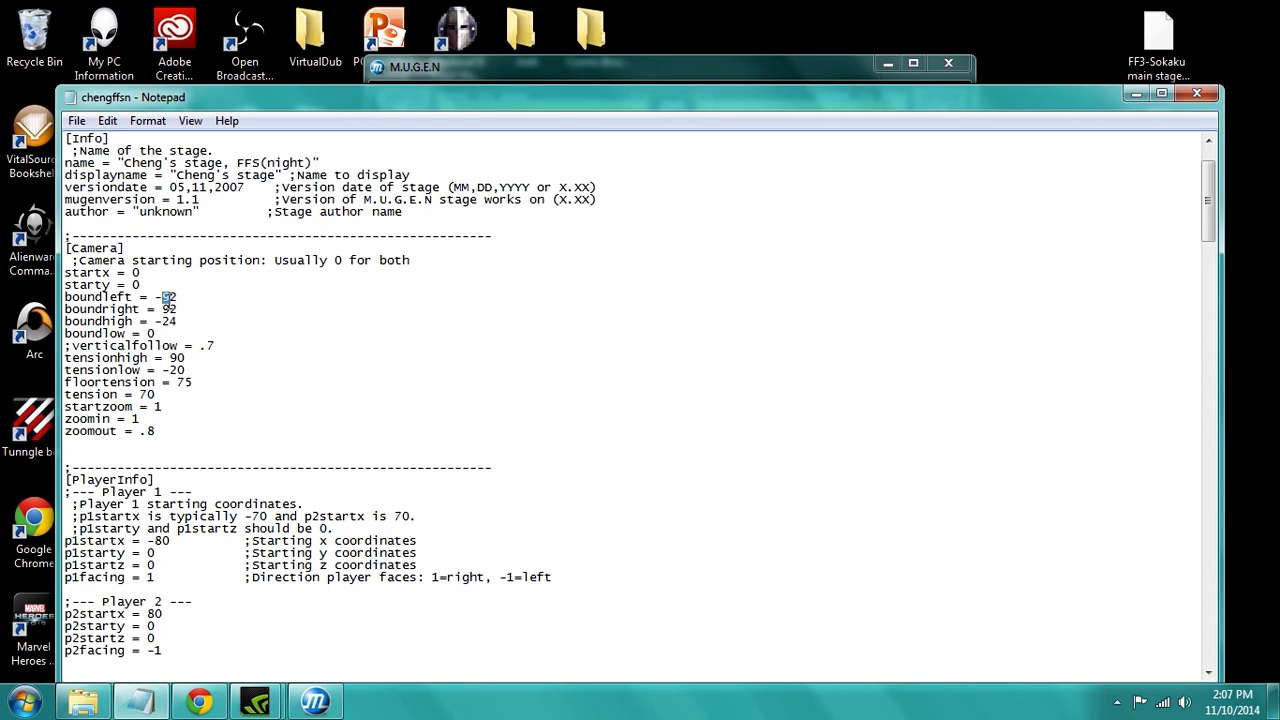
Change the camera bounds to -102 and 102 and boundlow to -4.
{"action": "type", "text": "102"}
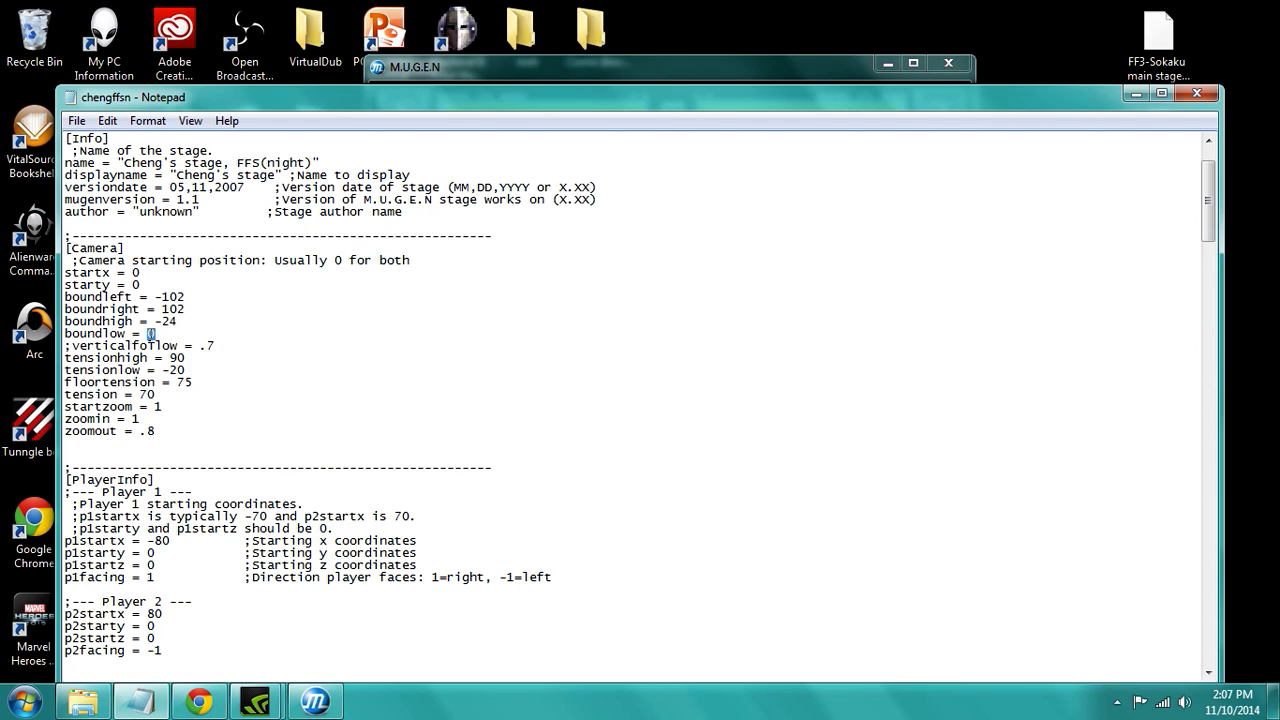
{"action": "type", "text": "-3"}
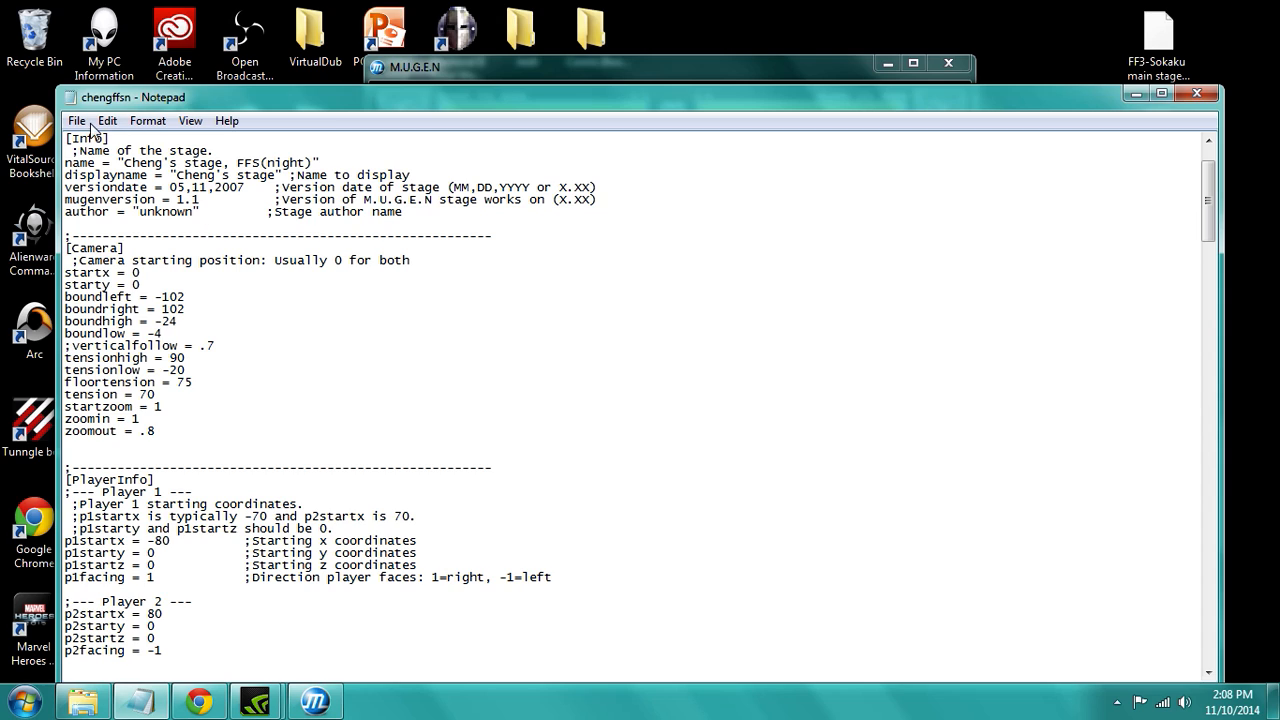
{"action": "mouse_move", "coordinate": [1160, 94]}
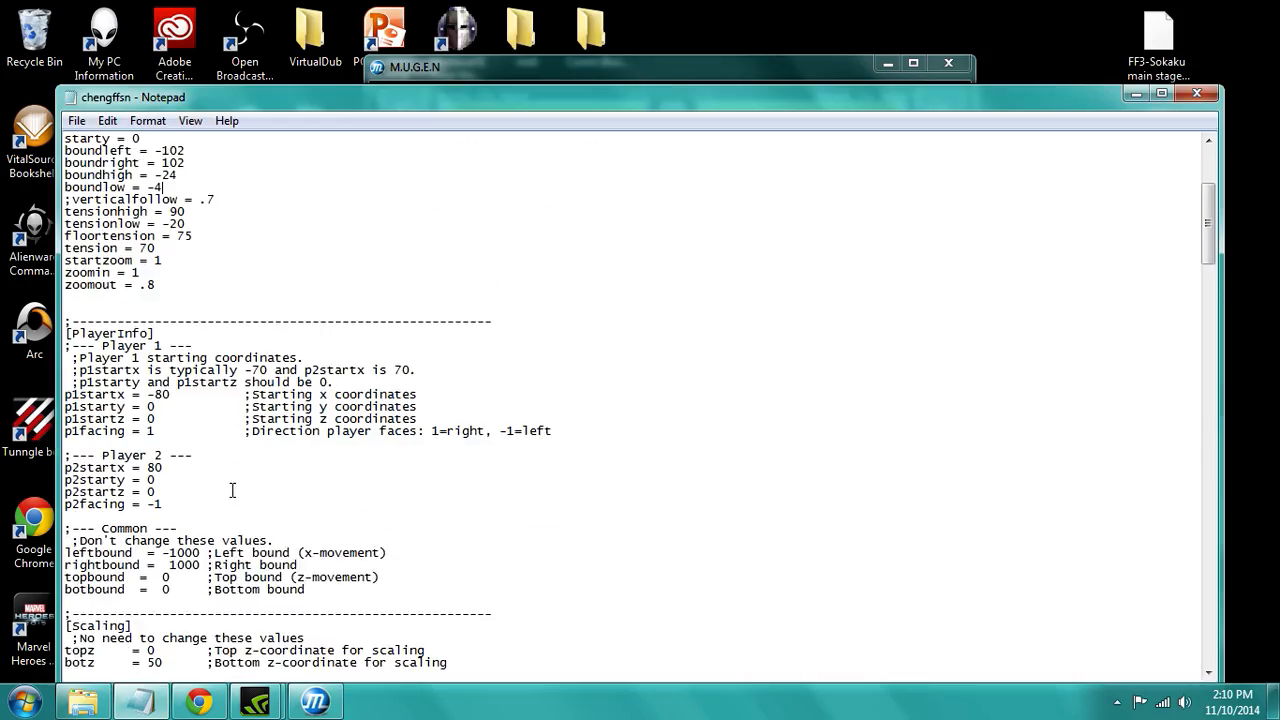
Scroll down to the [BG back], [BG boat] and [BG ground] sections.
{"action": "scroll", "scroll_direction": "down", "scroll_amount": 3}
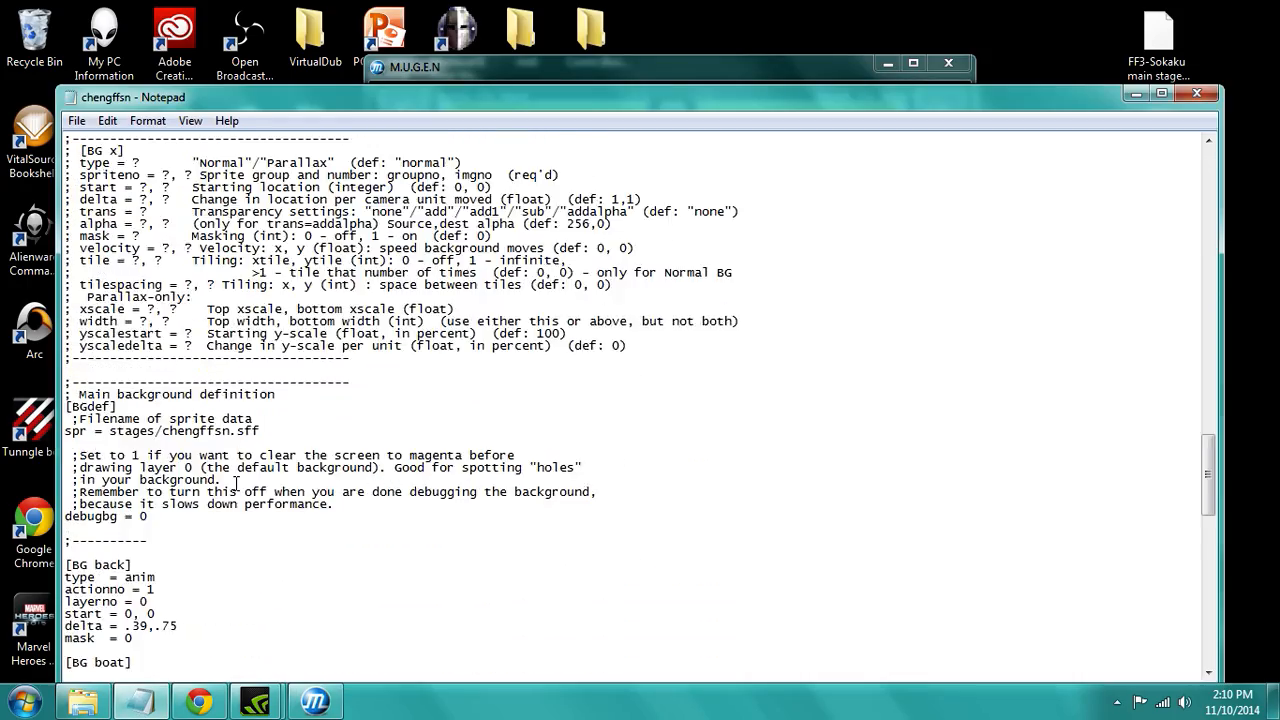
{"action": "scroll", "scroll_direction": "down", "scroll_amount": 3}
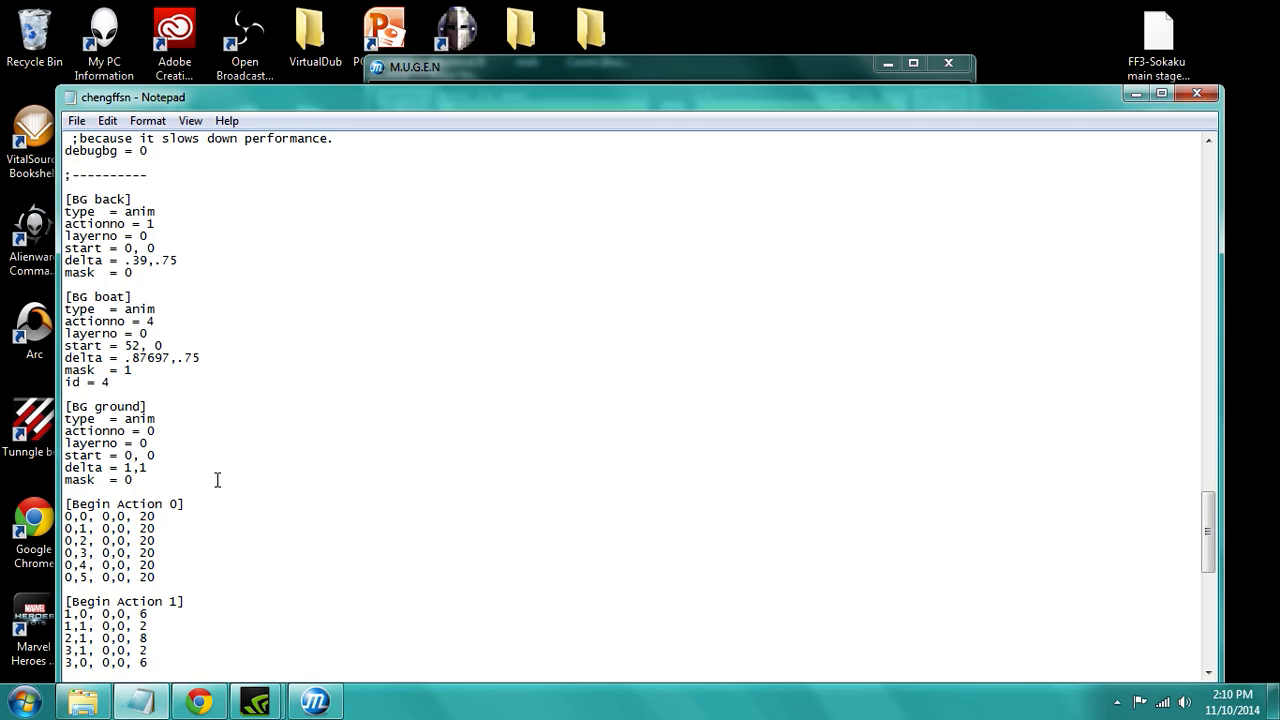
{"action": "scroll", "scroll_direction": "down", "scroll_amount": 3}
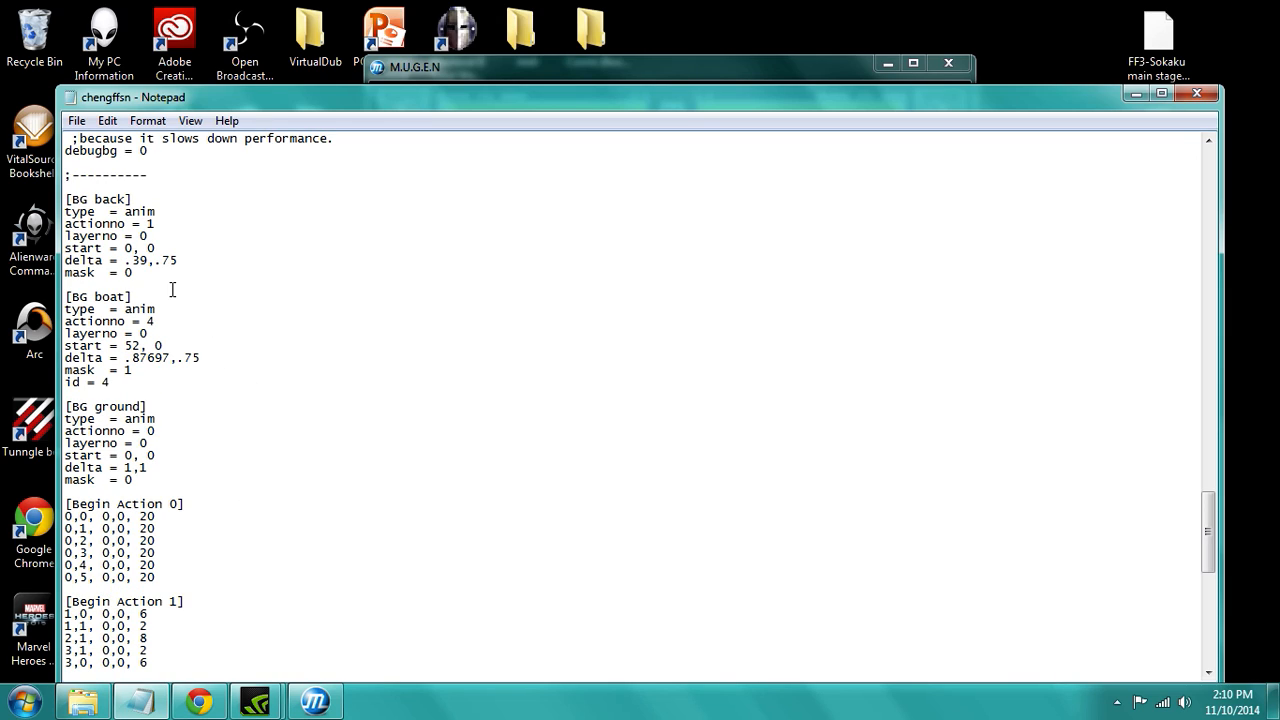
{"action": "mouse_move", "coordinate": [216, 320]}
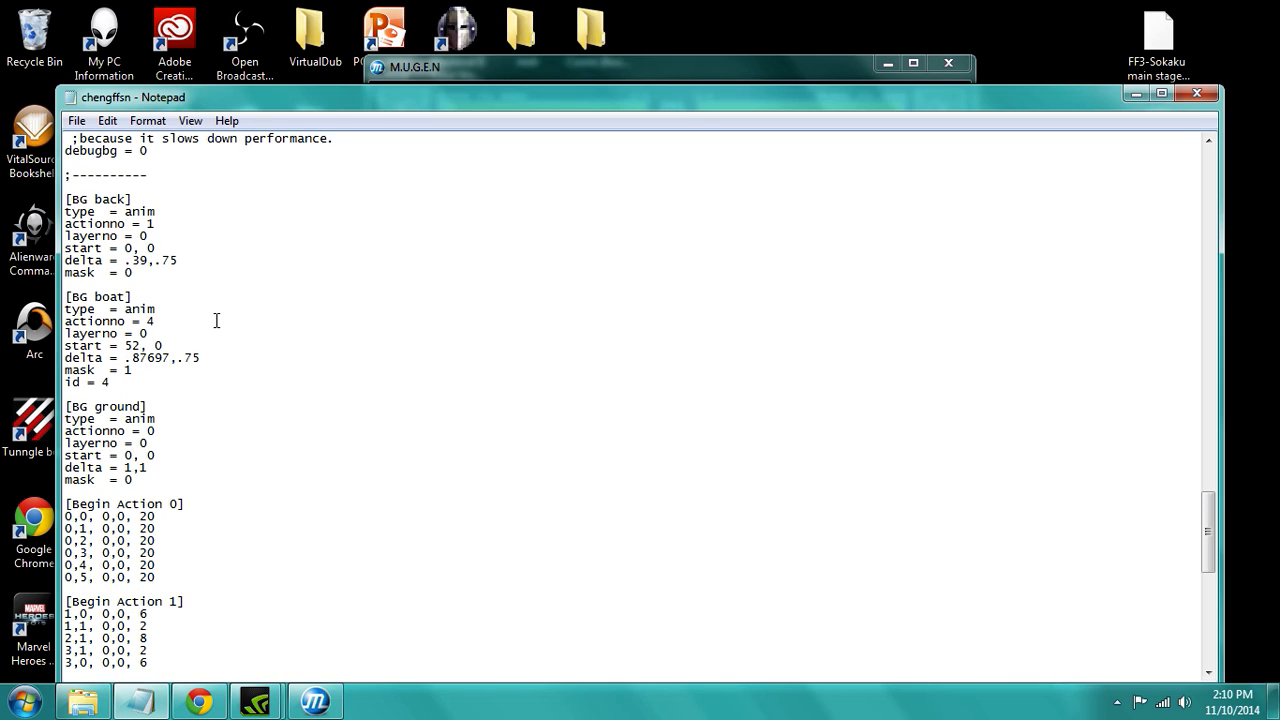
Insert a 'zoomdelta = .1' line below mask = 0 in [BG back].
{"action": "key", "text": "enter"}
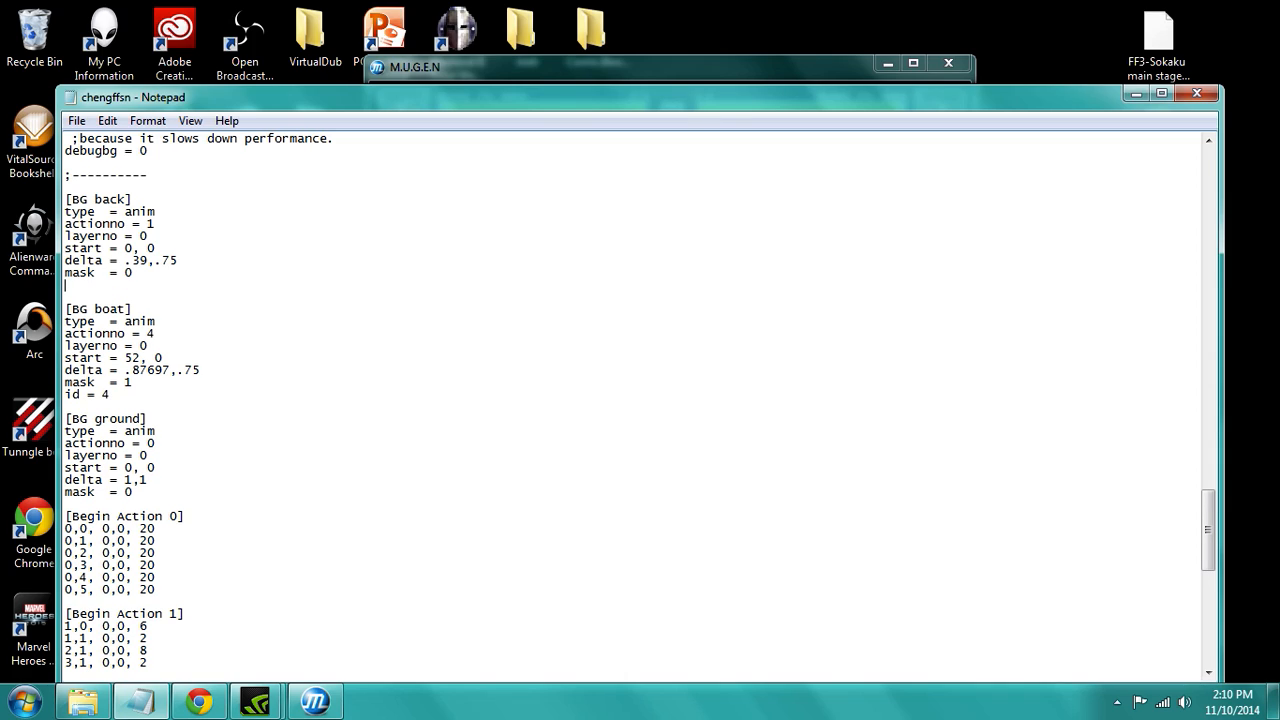
{"action": "type", "text": "zoomdelta"}
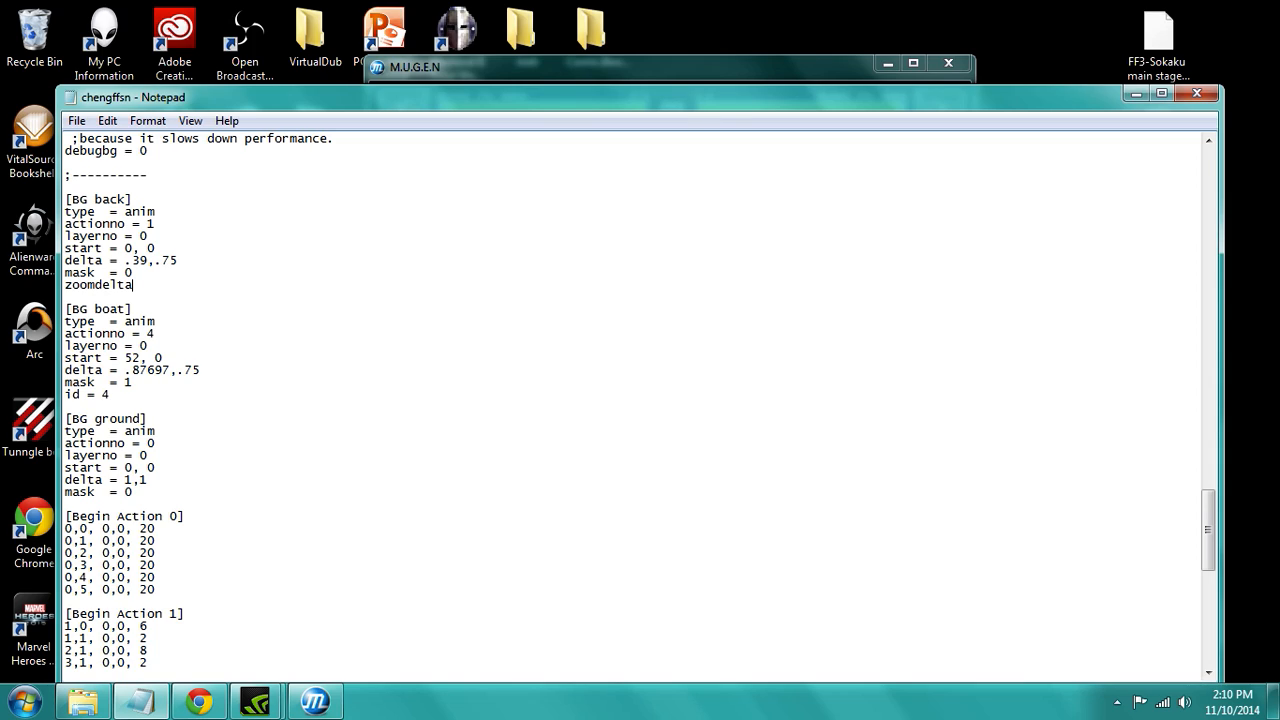
{"action": "type", "text": "\" \""}
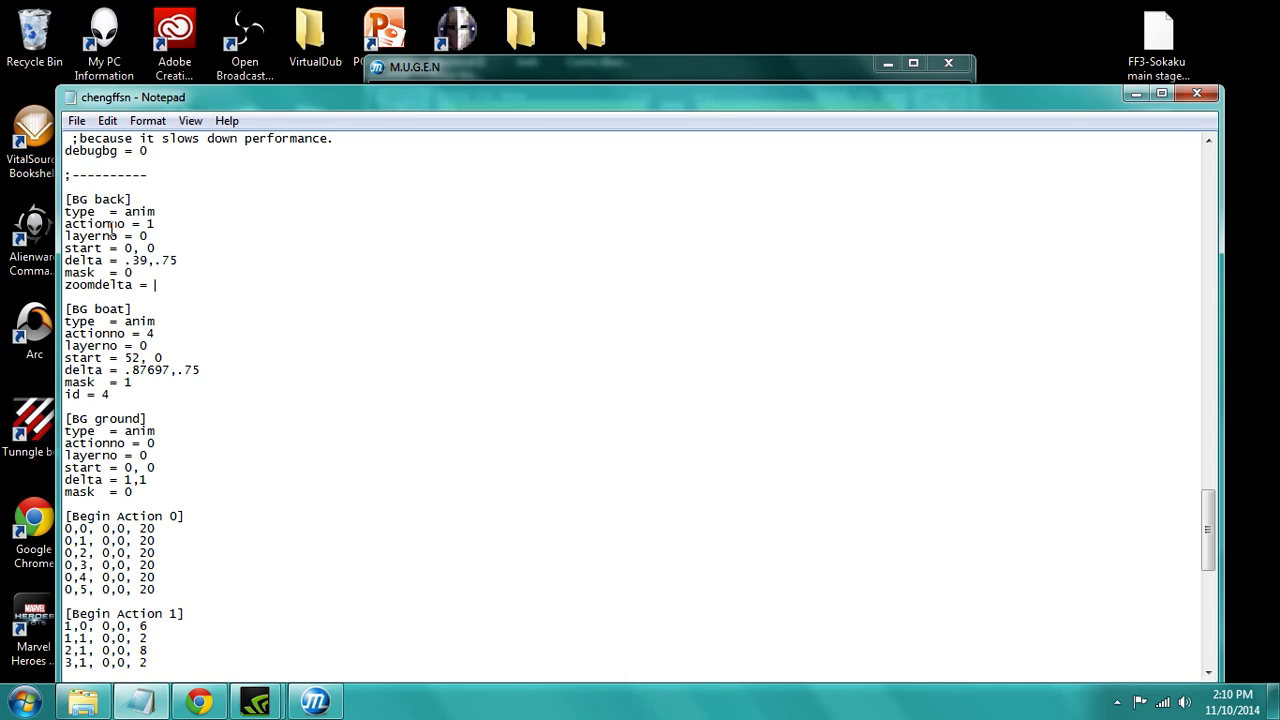
{"action": "mouse_move", "coordinate": [190, 326]}
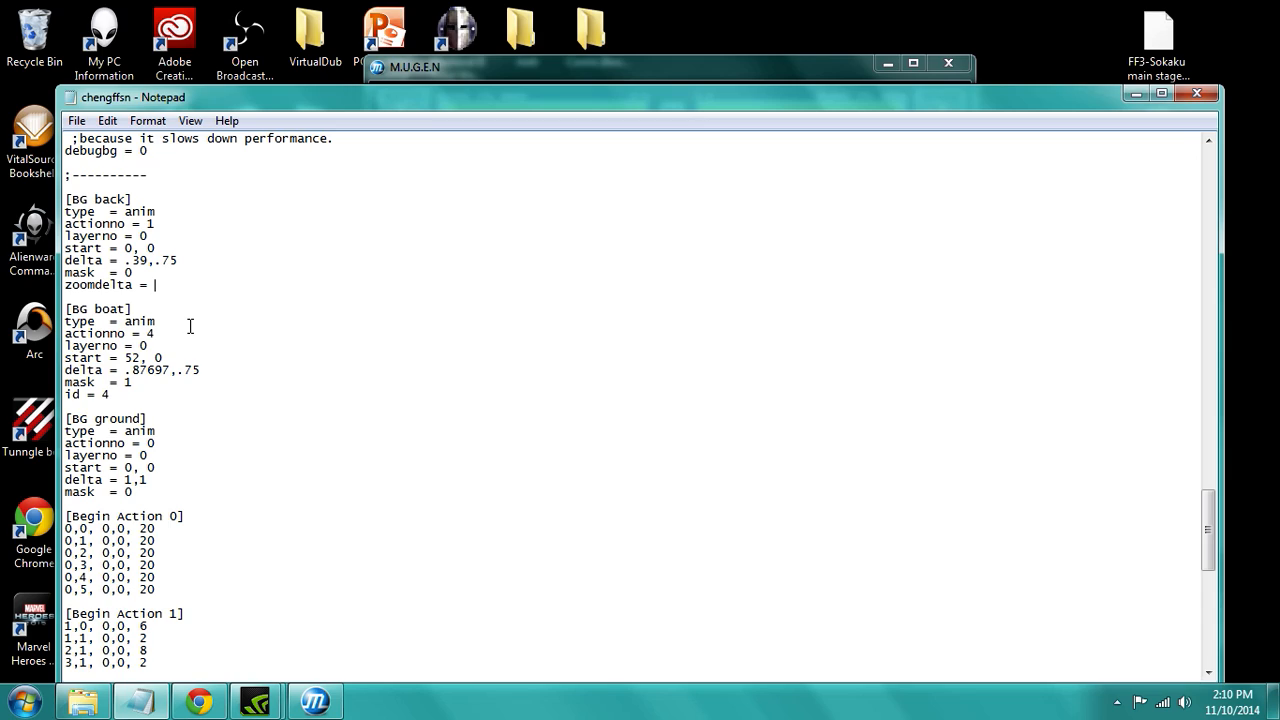
{"action": "type", "text": "."}
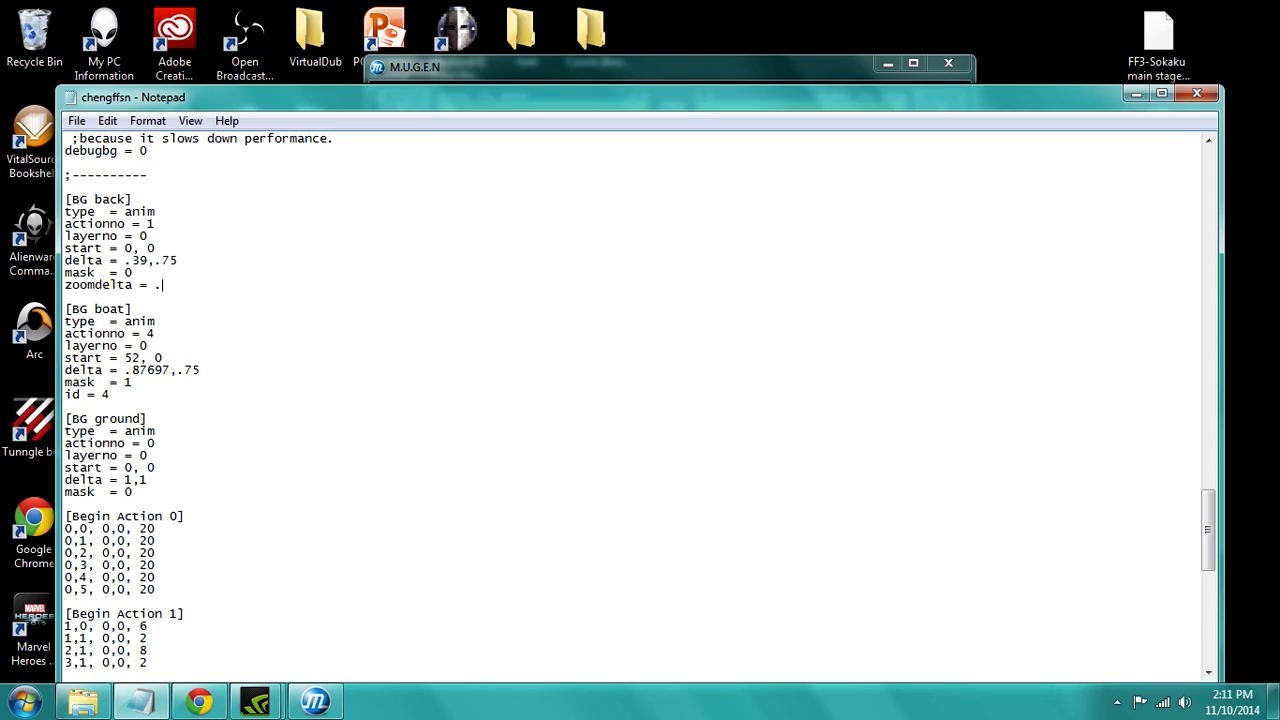
{"action": "type", "text": "1"}
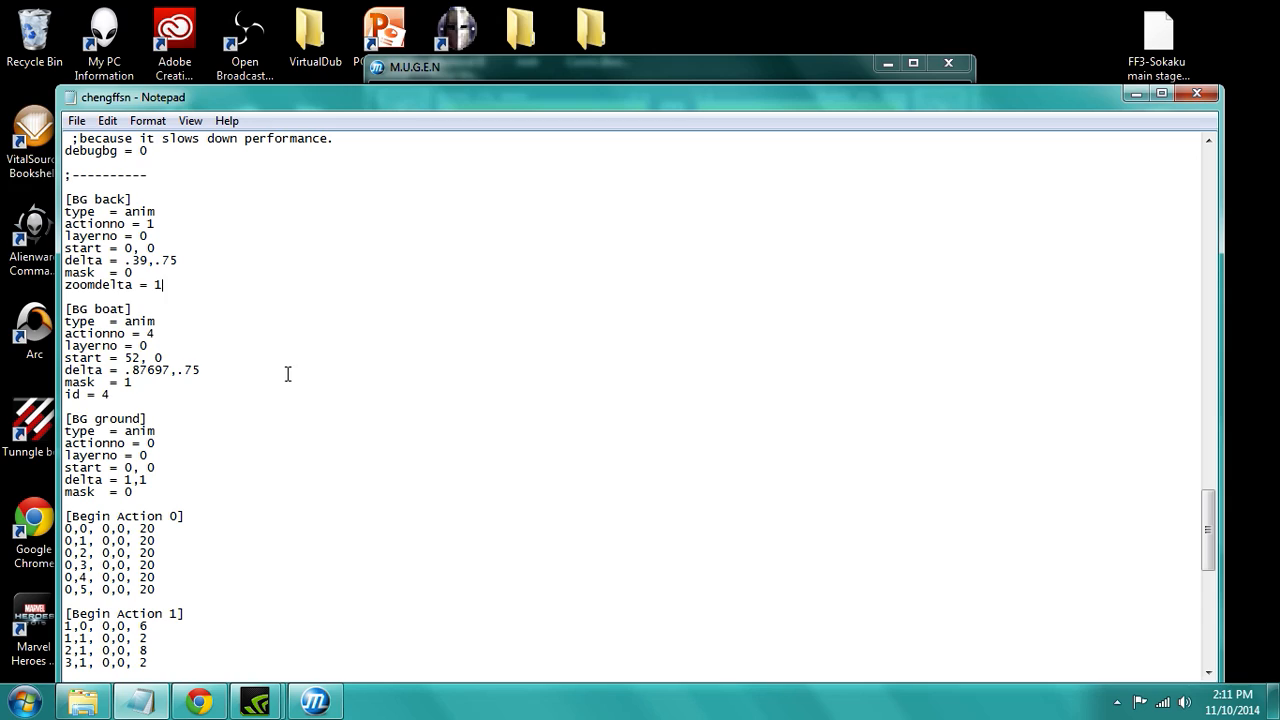
{"action": "type", "text": ".1"}
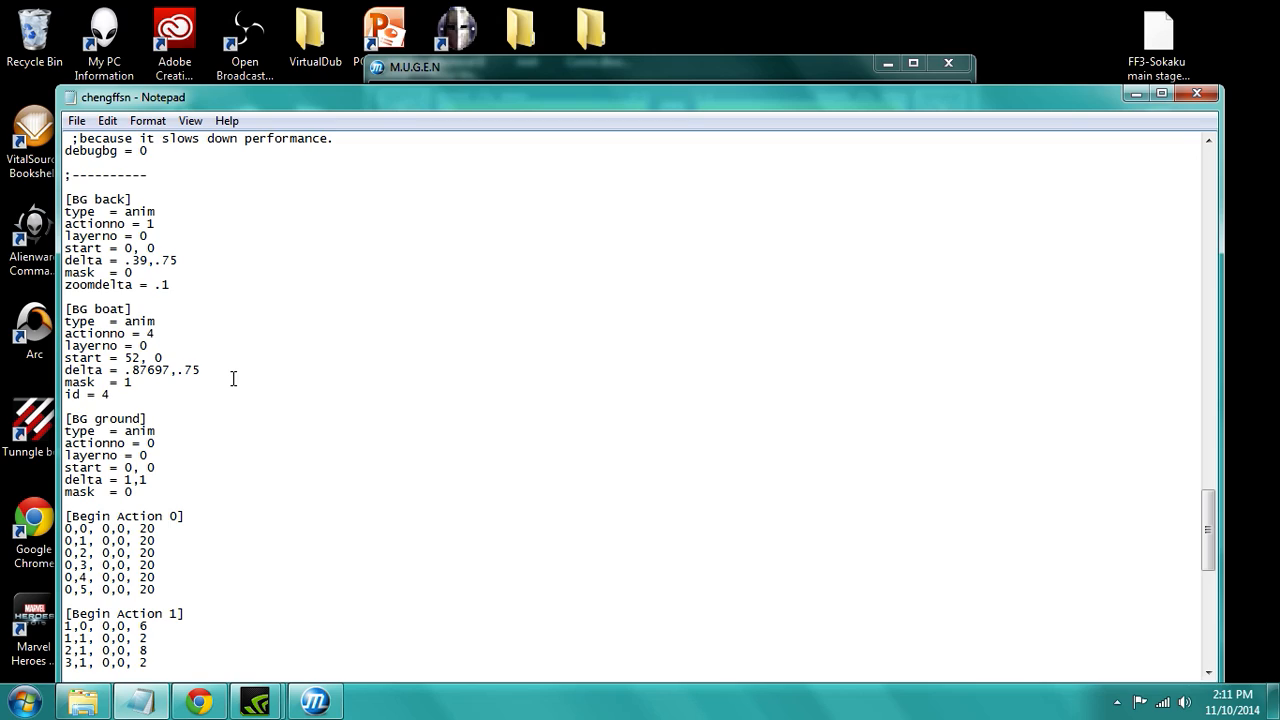
{"action": "mouse_move", "coordinate": [196, 429]}
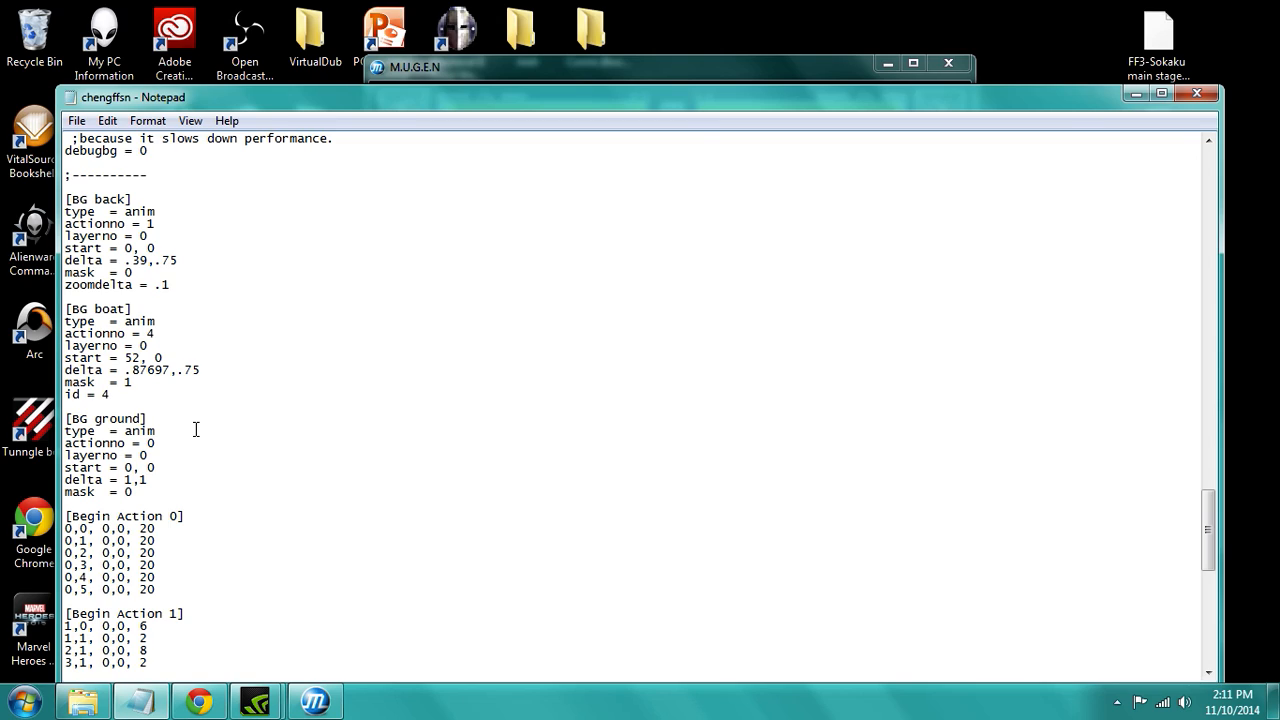
Insert a zoomdelta line above id = 4 in the [BG boat] layer.
{"action": "scroll", "scroll_direction": "down", "scroll_amount": 3}
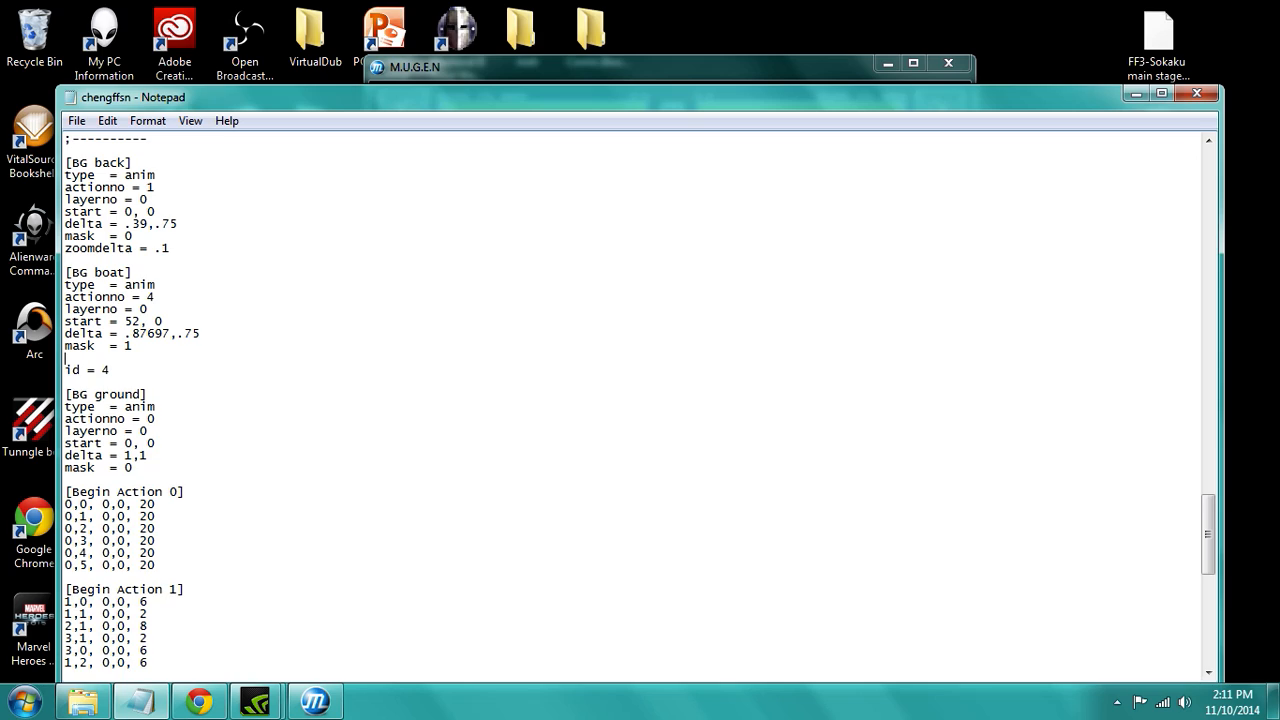
{"action": "type", "text": "zoomdelta ="}
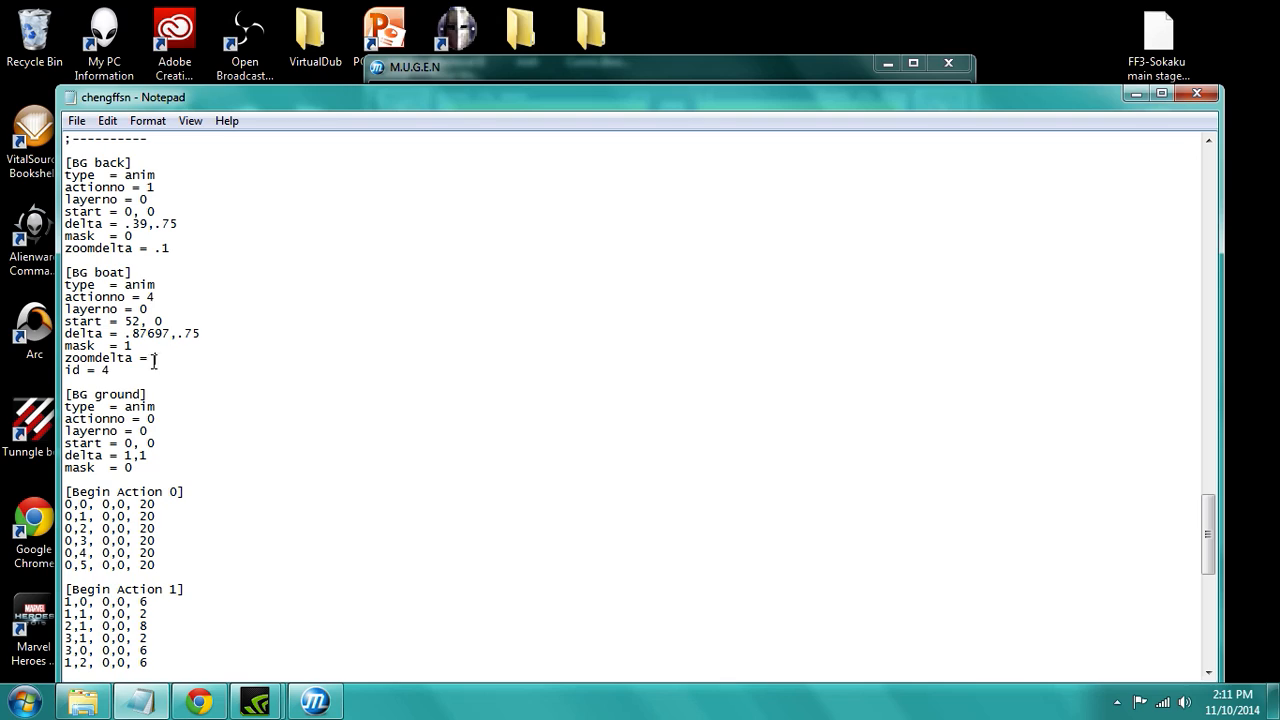
{"action": "mouse_move", "coordinate": [156, 360]}
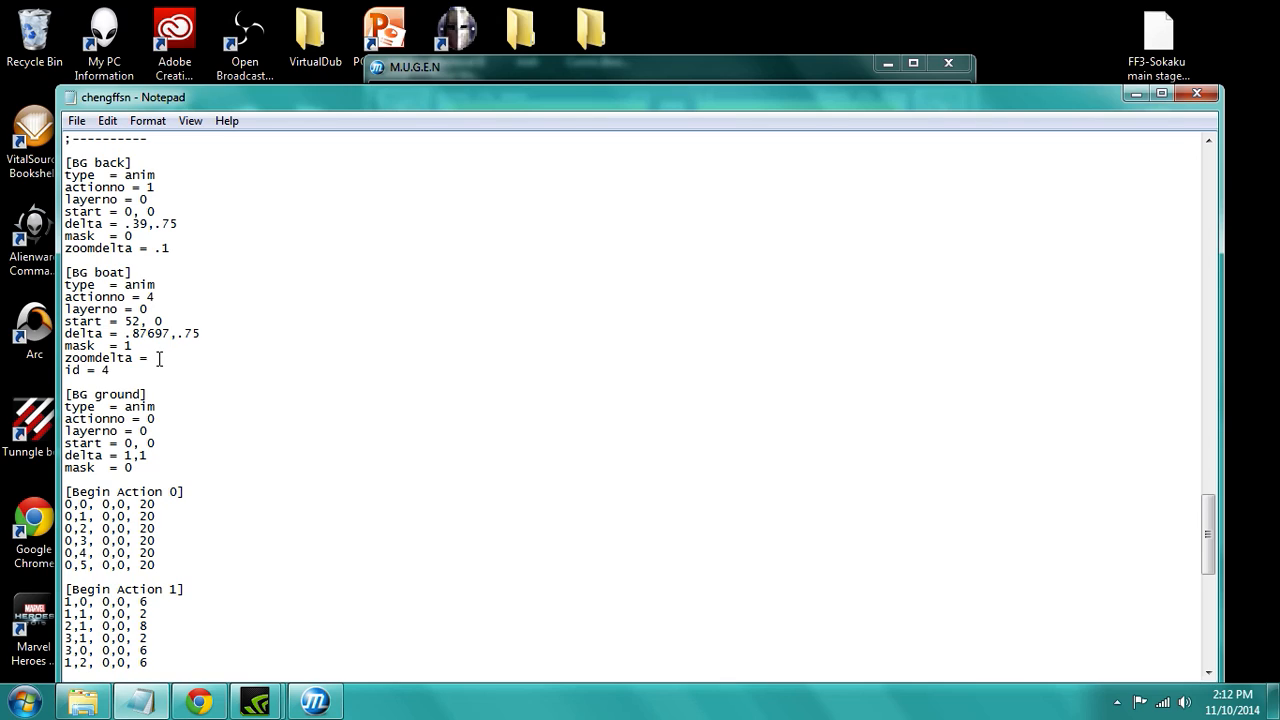
{"action": "left_click", "coordinate": [76, 120]}
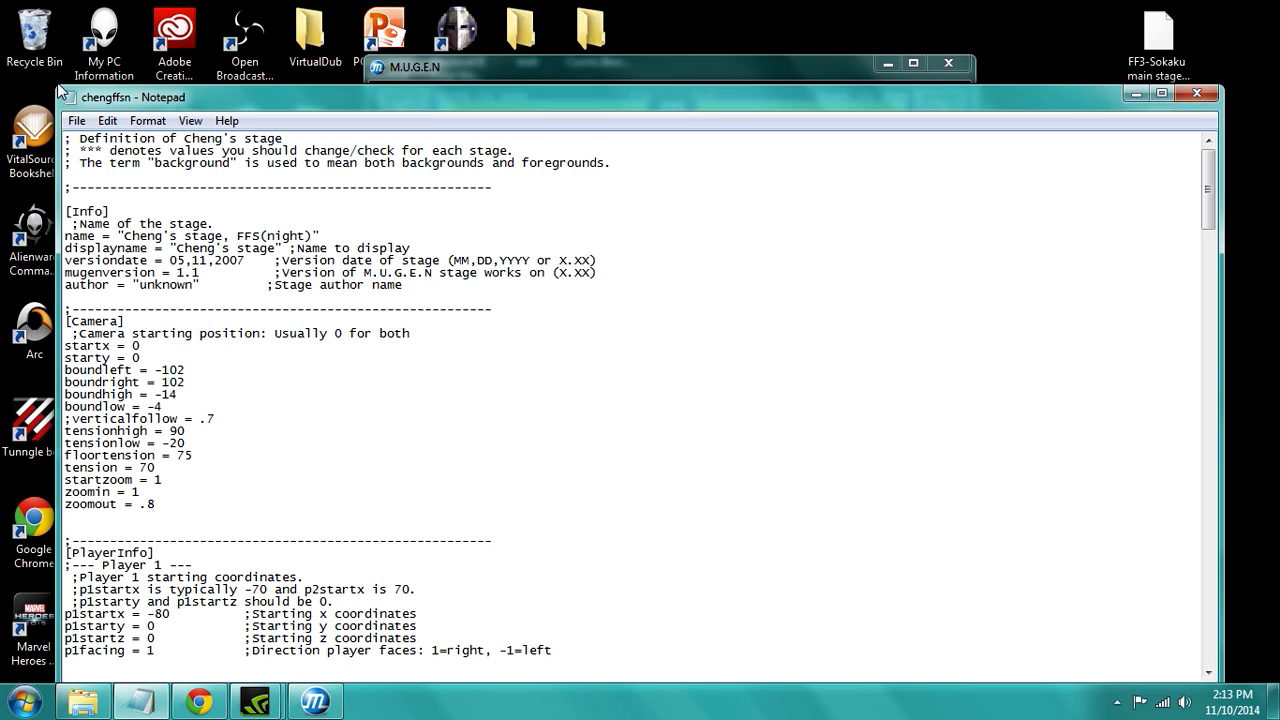
{"action": "mouse_move", "coordinate": [1078, 85]}
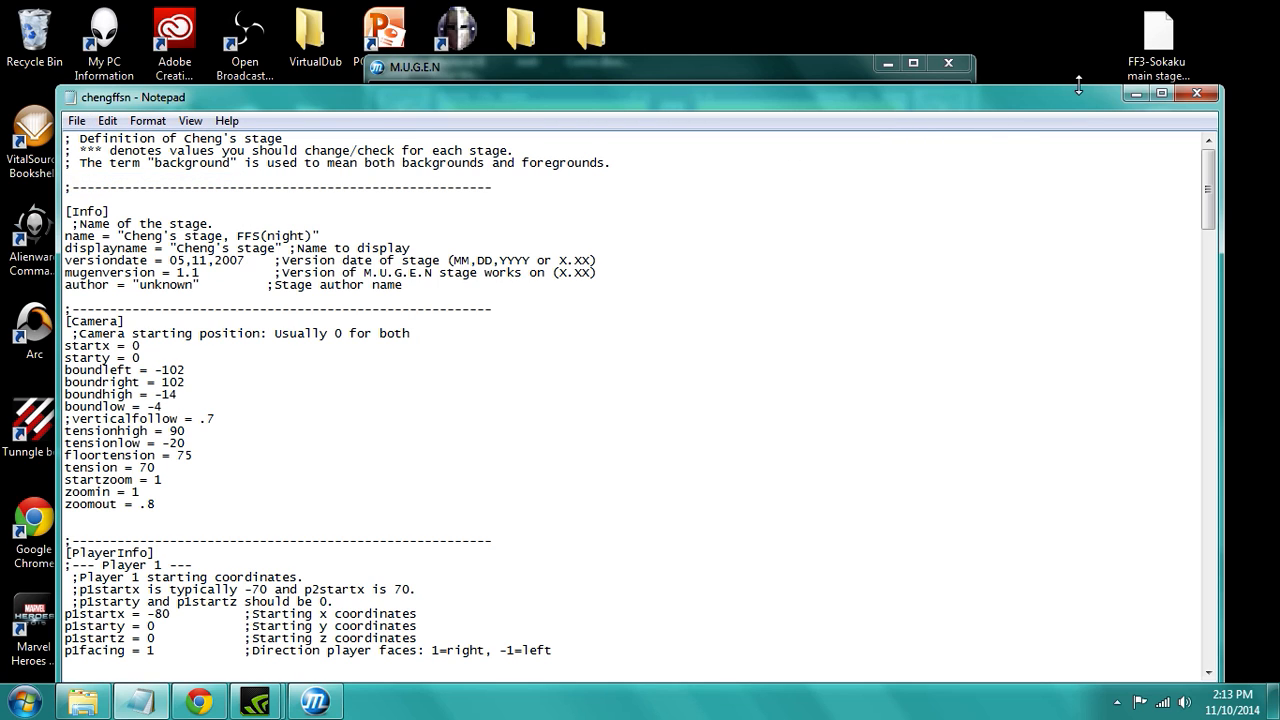